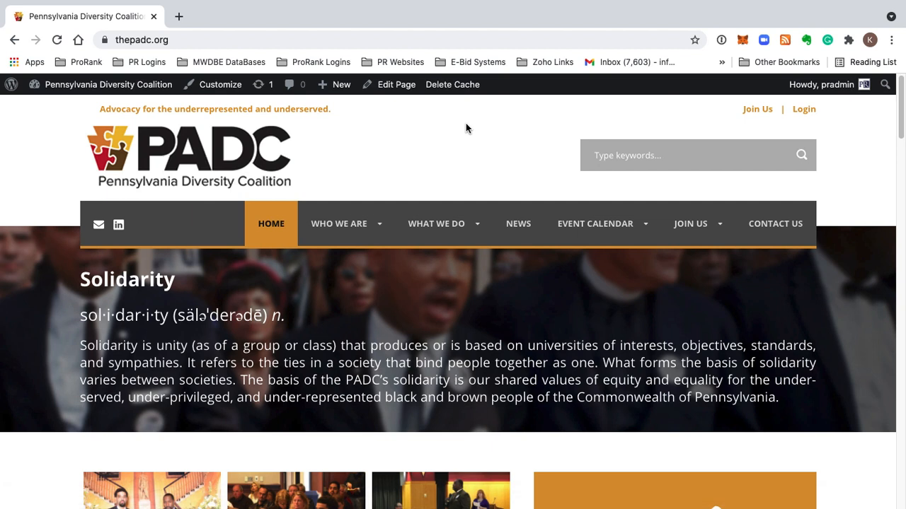
mouse_move(281, 157)
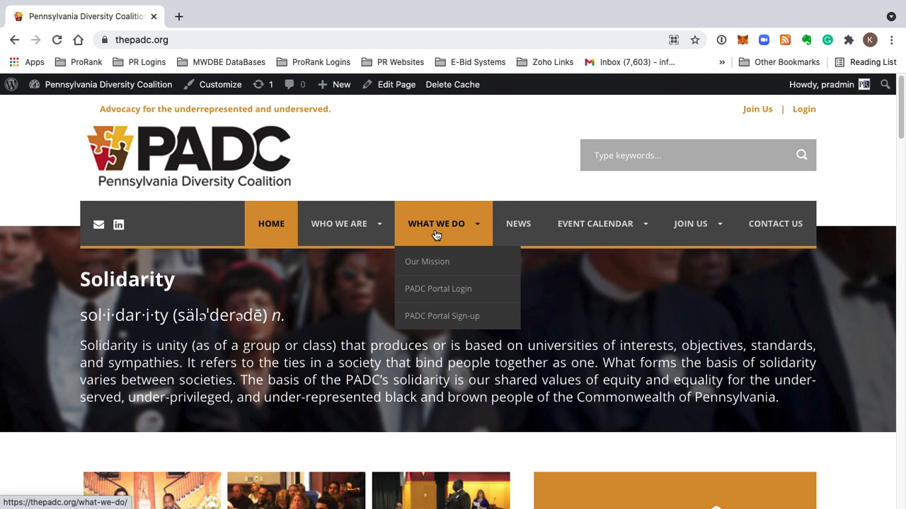
mouse_move(425, 233)
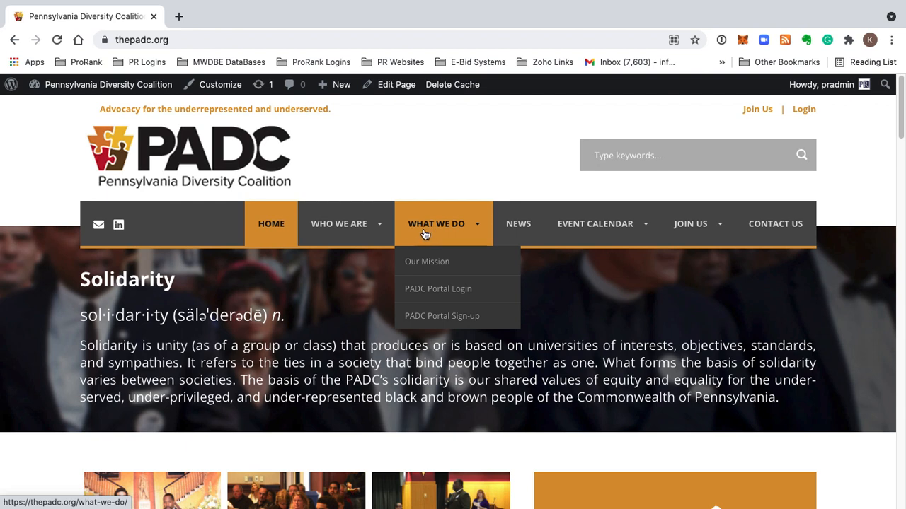
mouse_move(437, 260)
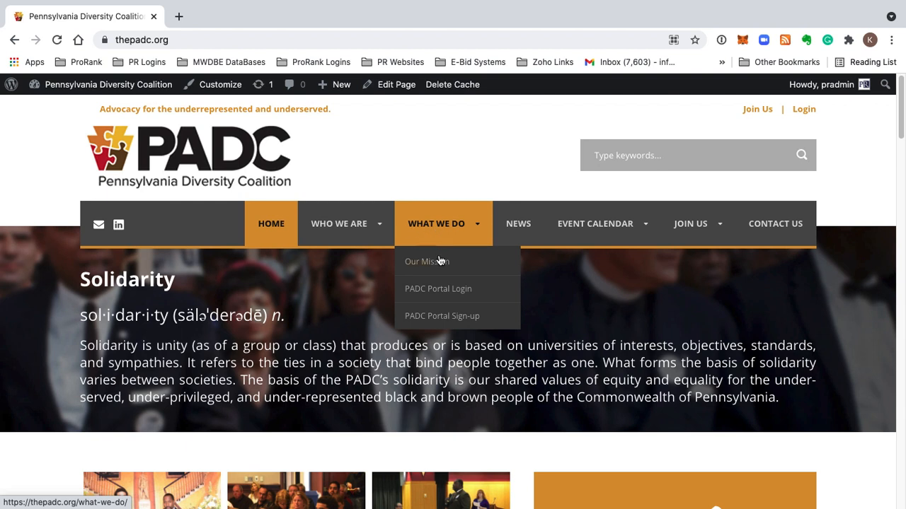
mouse_move(437, 288)
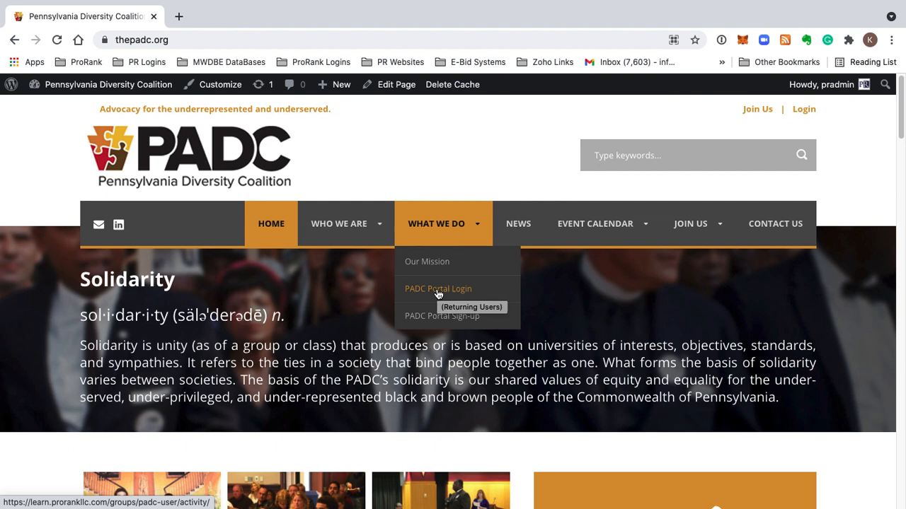
mouse_move(445, 292)
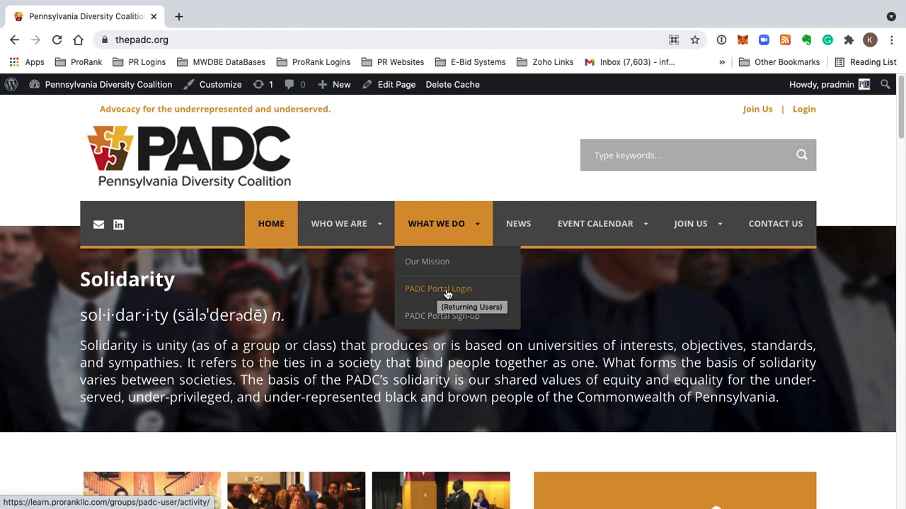
mouse_move(442, 315)
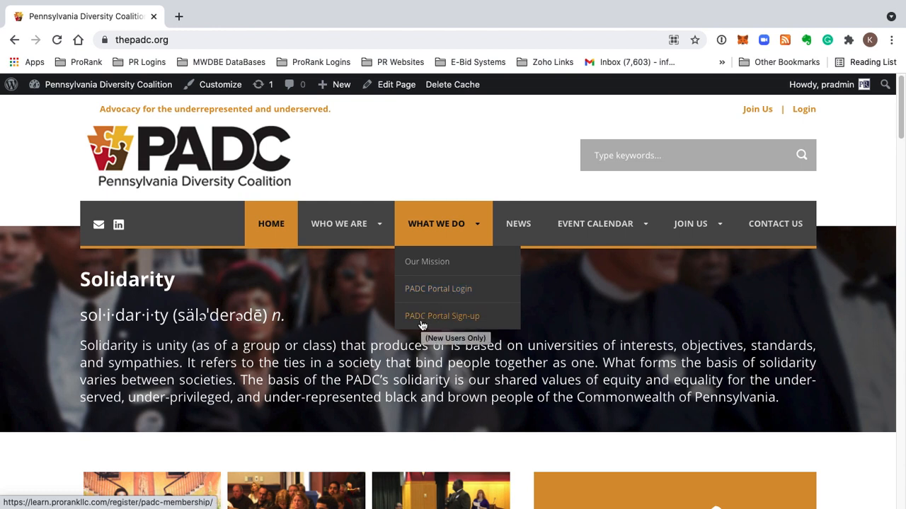
mouse_move(443, 326)
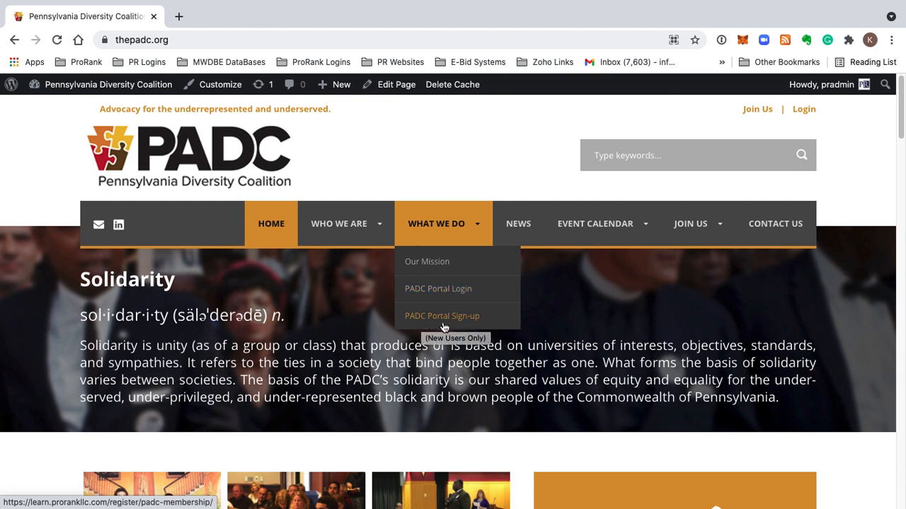
mouse_move(442, 317)
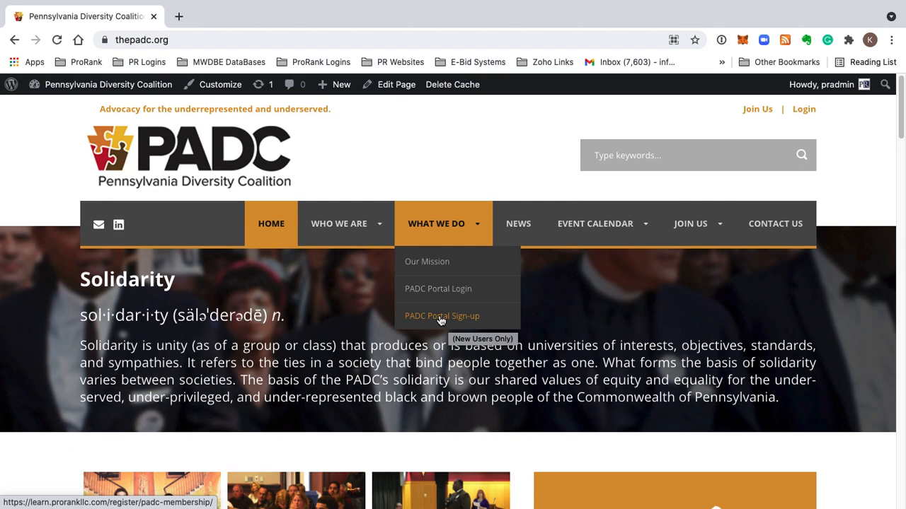
Step: Go to the PADC Portal Sign-up page from the What We Do menu
left_click(442, 315)
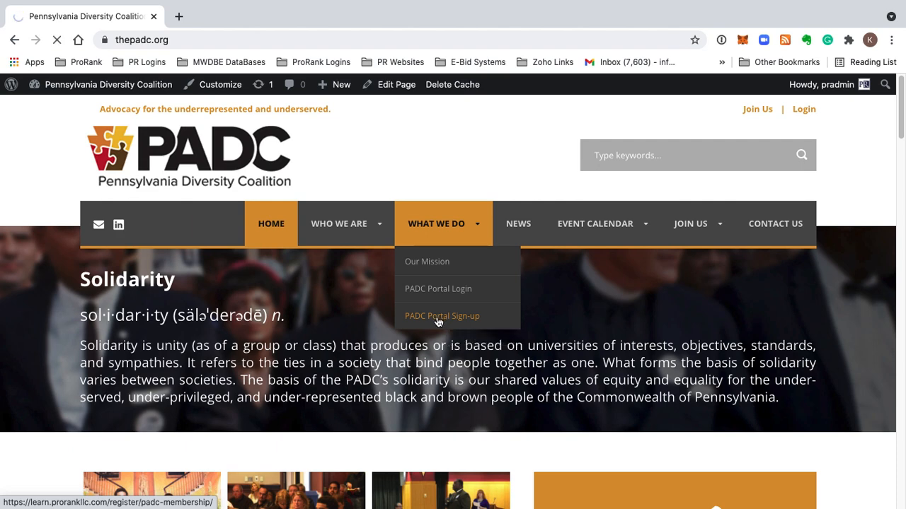
left_click(441, 315)
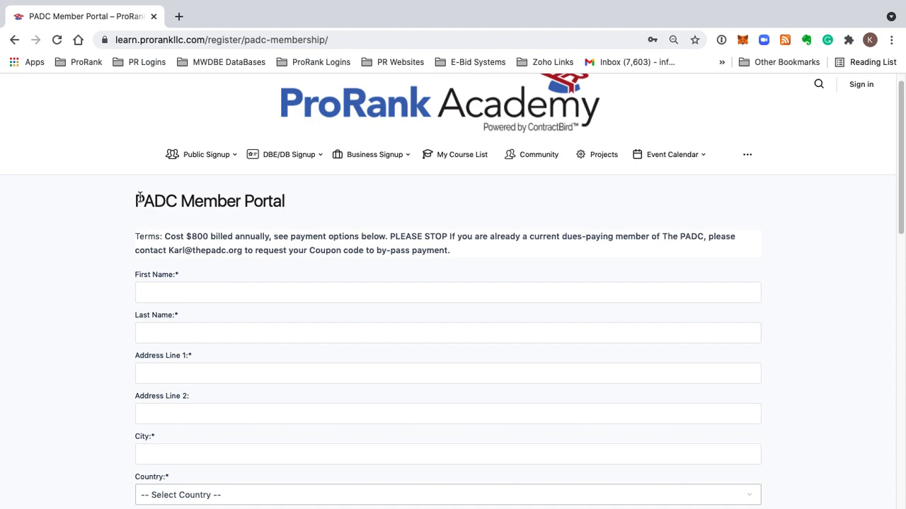
scroll("down", 3)
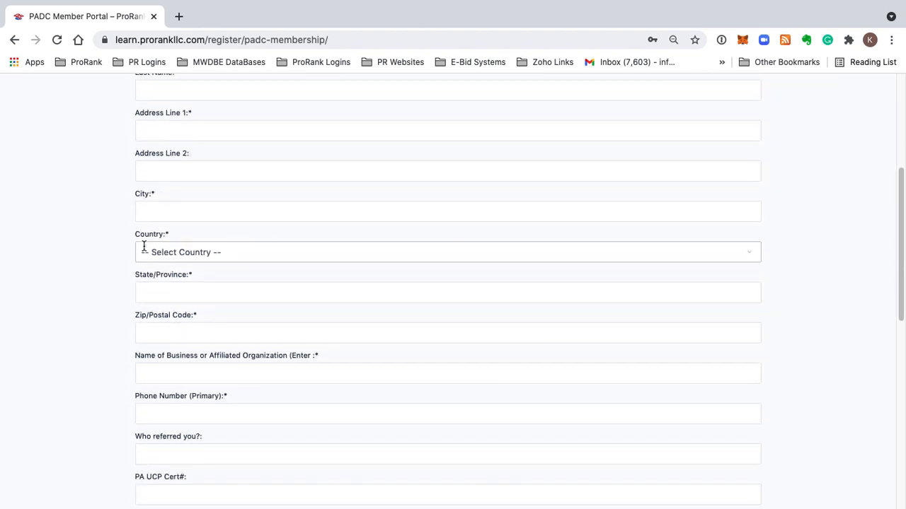
scroll("down", 3)
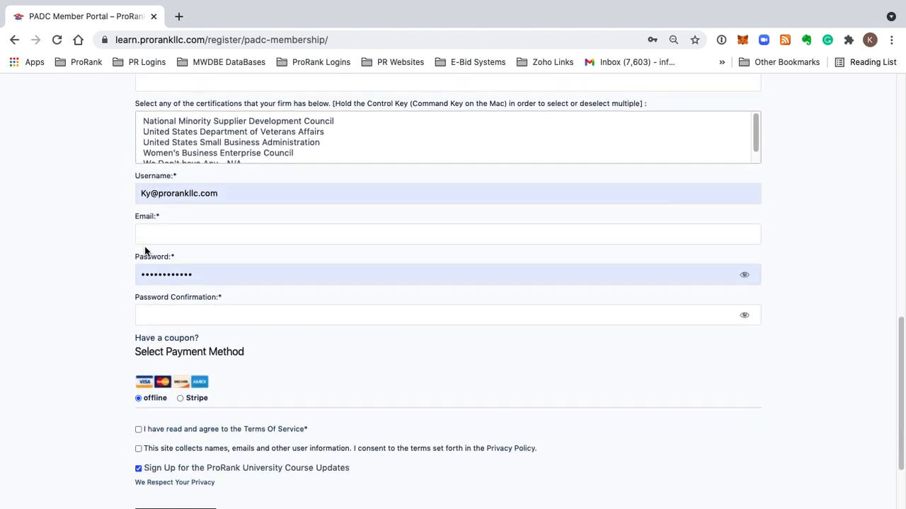
scroll("up", 3)
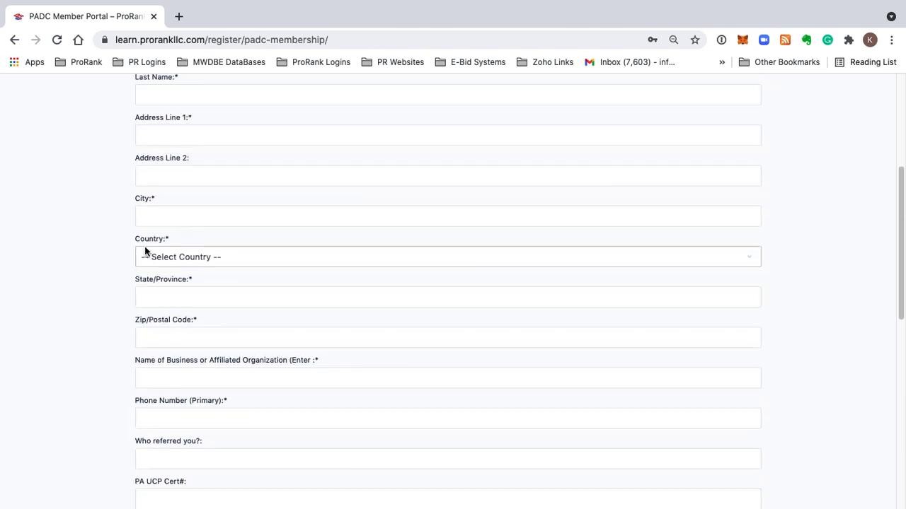
scroll("up", 3)
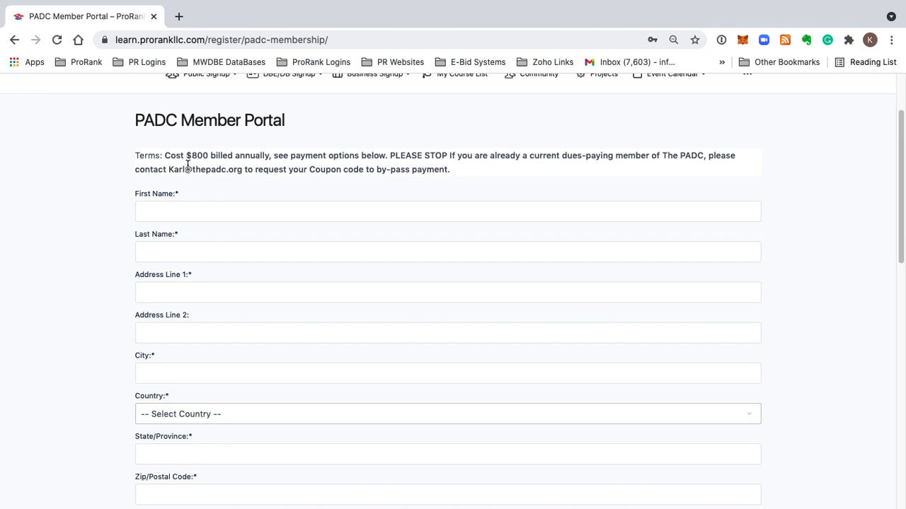
mouse_move(209, 167)
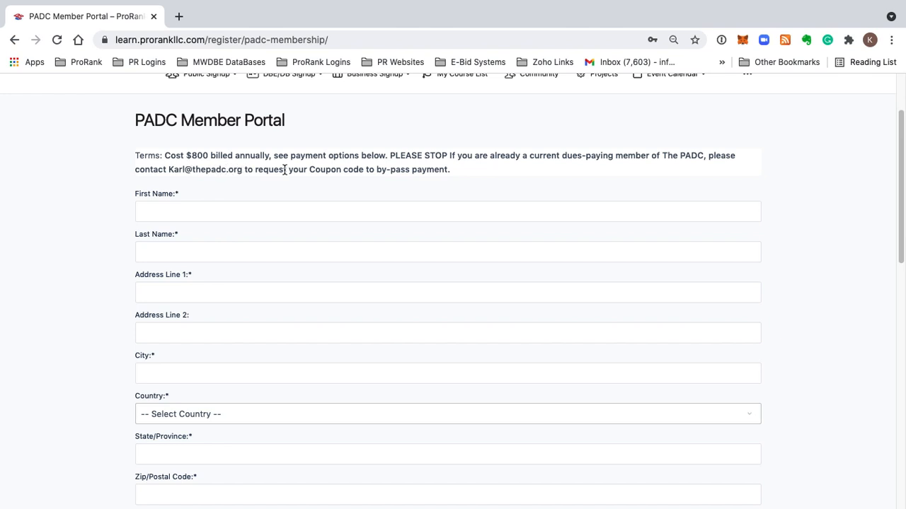
mouse_move(397, 167)
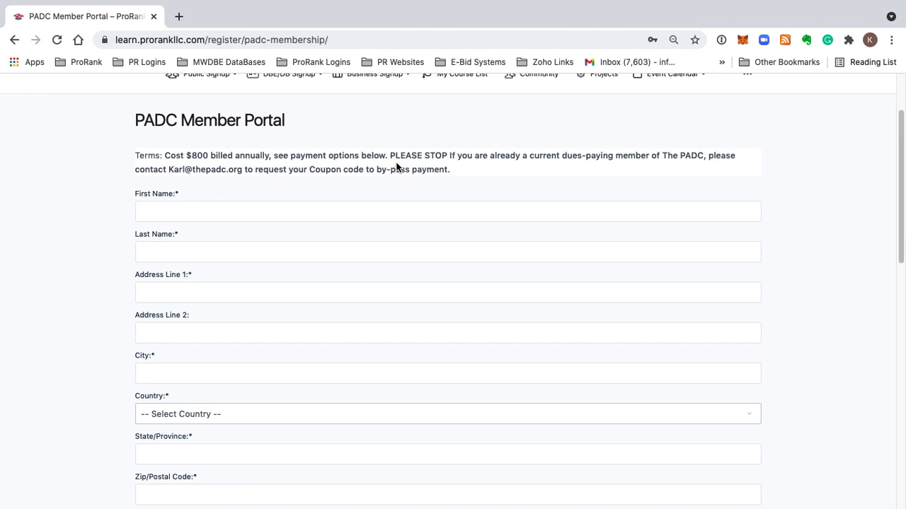
mouse_move(601, 169)
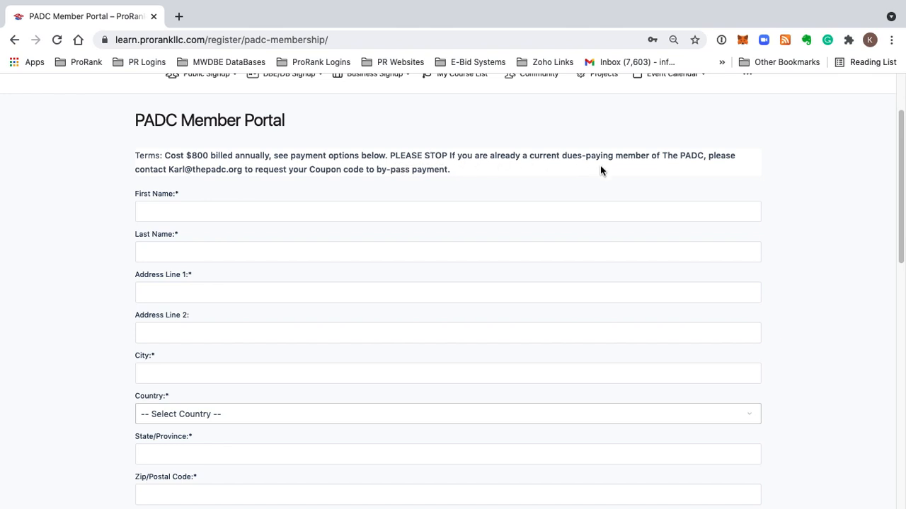
scroll("up", 3)
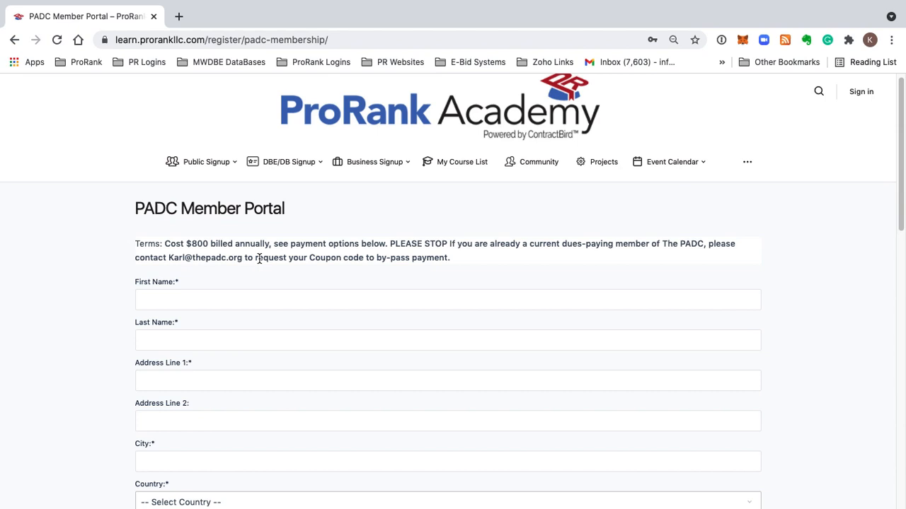
mouse_move(380, 260)
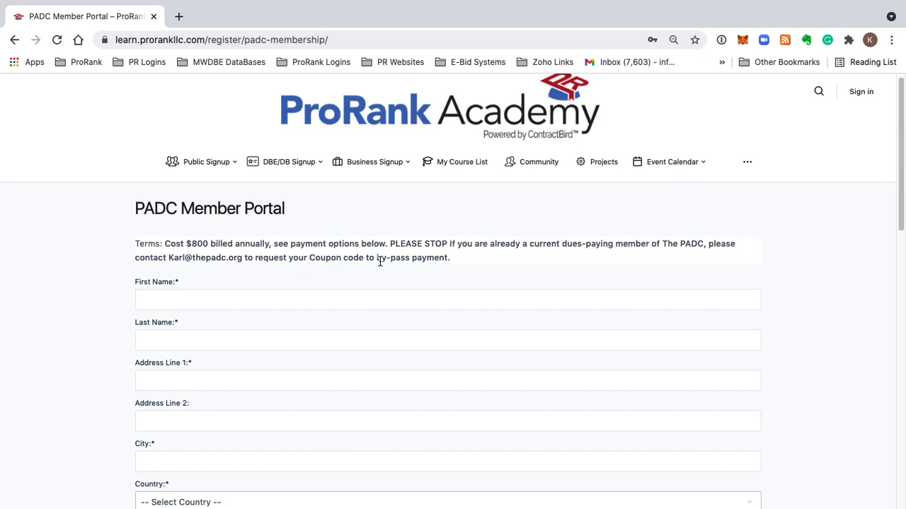
scroll("down", 3)
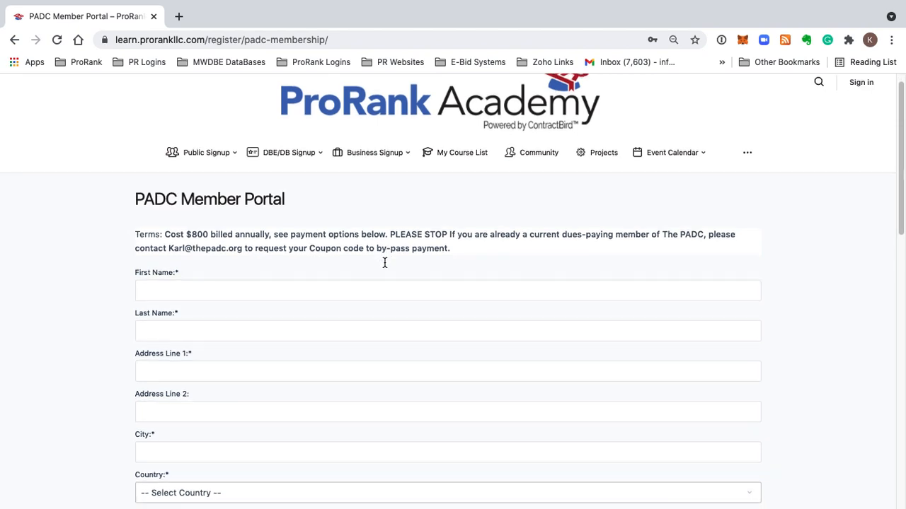
scroll("down", 3)
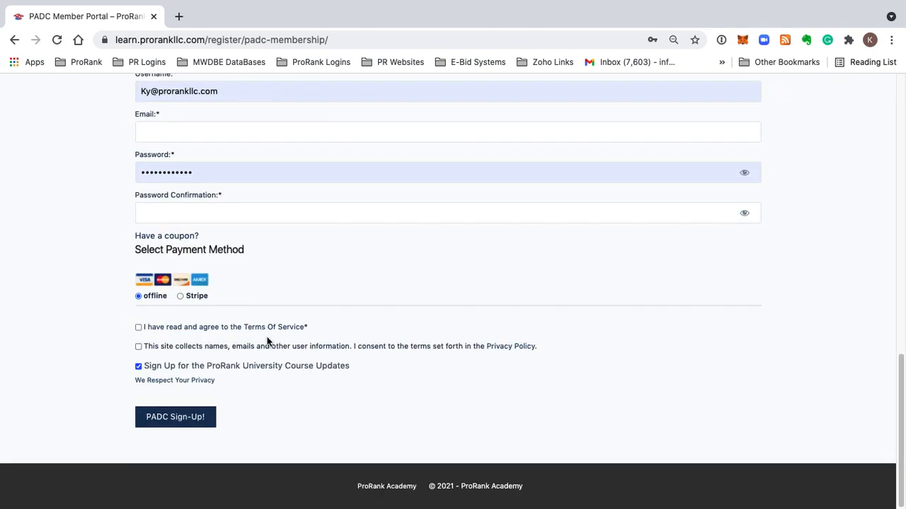
Step: Scroll down the registration form to the 'Who referred you?' and PA UCP Cert# fields
scroll("up", 3)
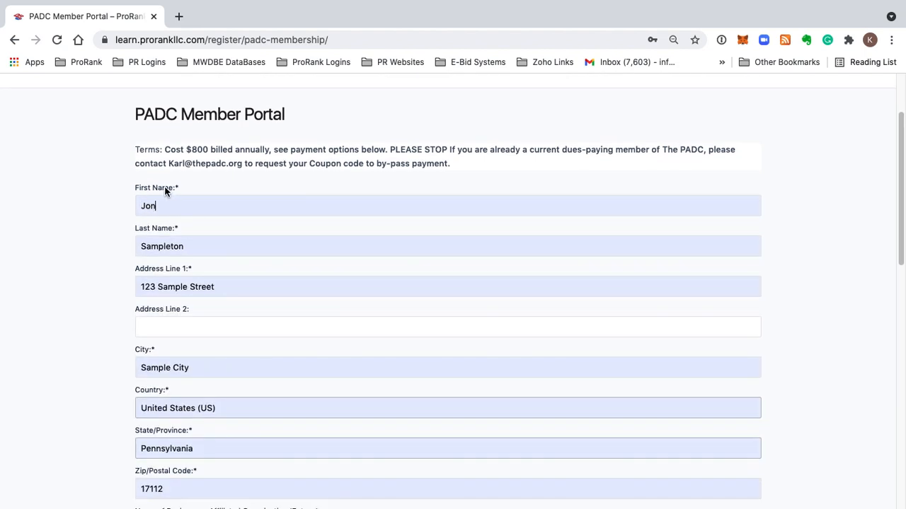
scroll("down", 3)
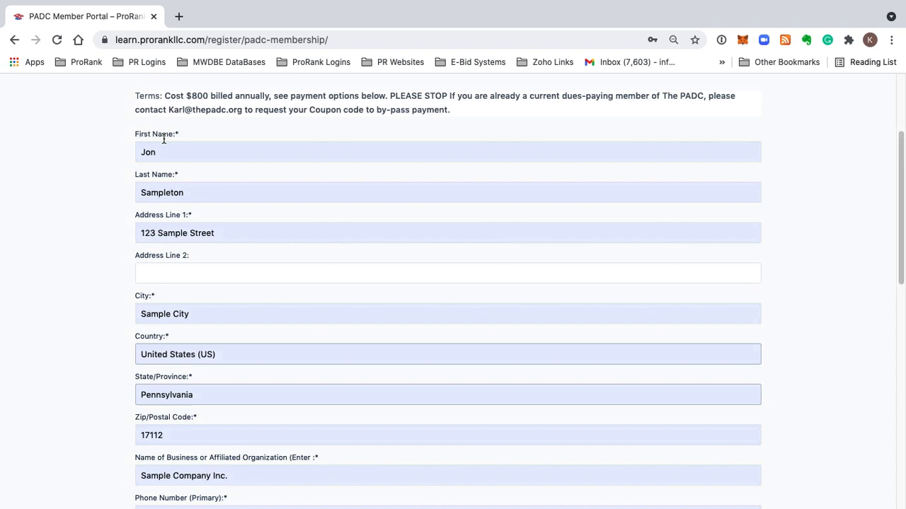
scroll("down", 3)
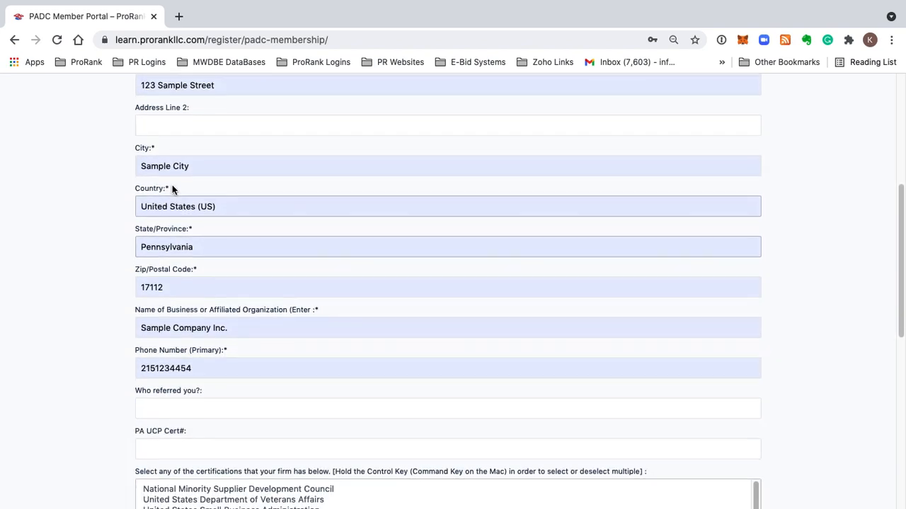
scroll("down", 3)
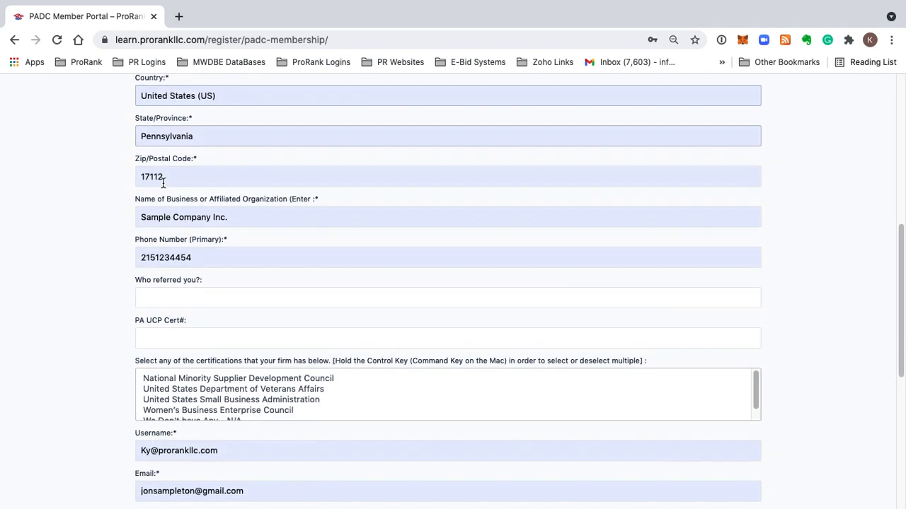
scroll("down", 3)
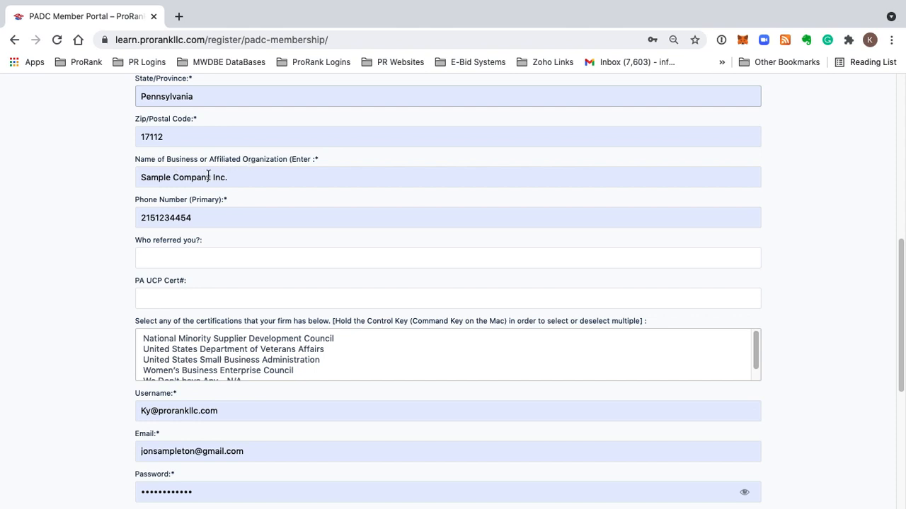
scroll("down", 3)
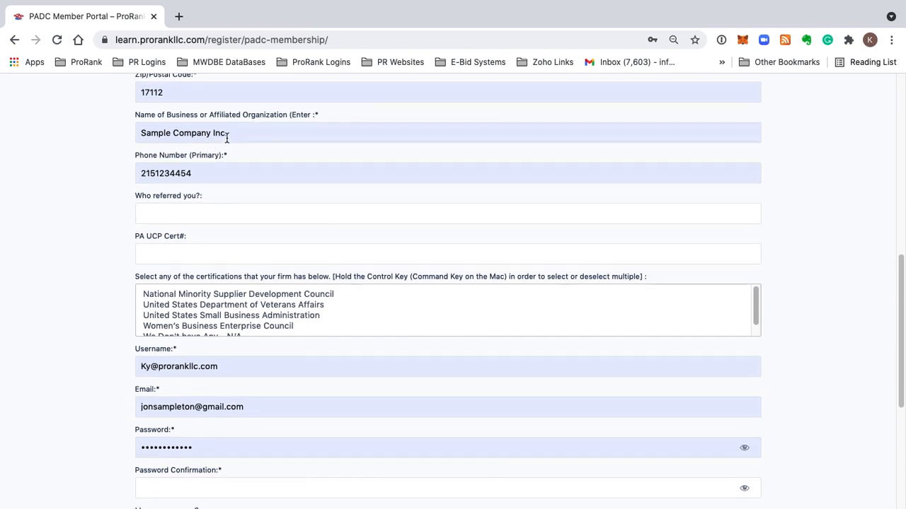
scroll("down", 3)
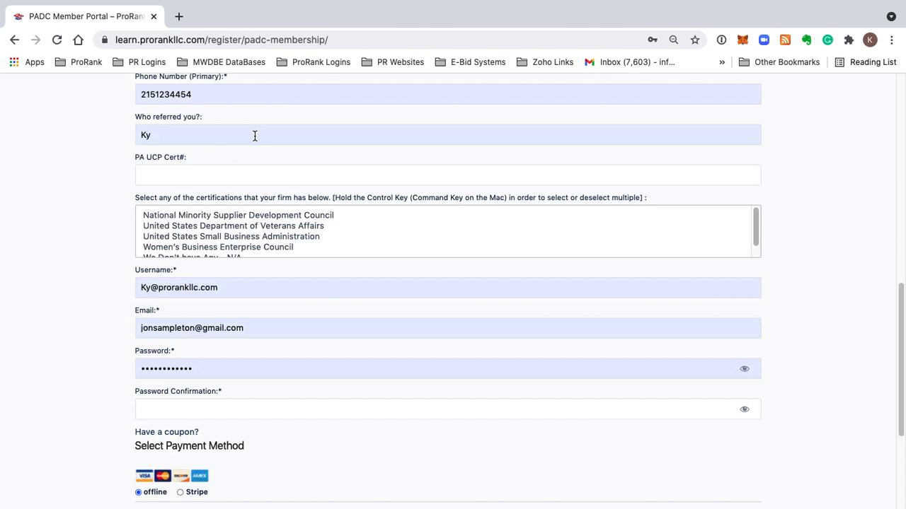
scroll("down", 3)
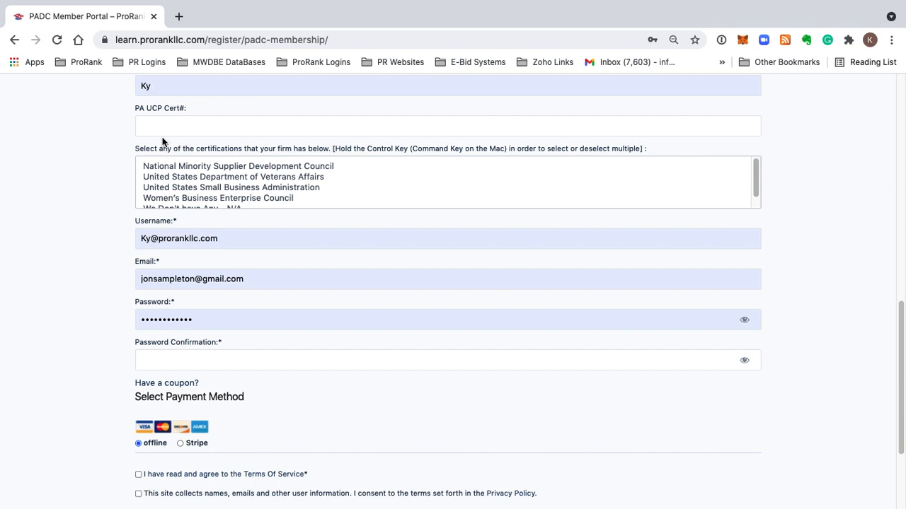
mouse_move(178, 121)
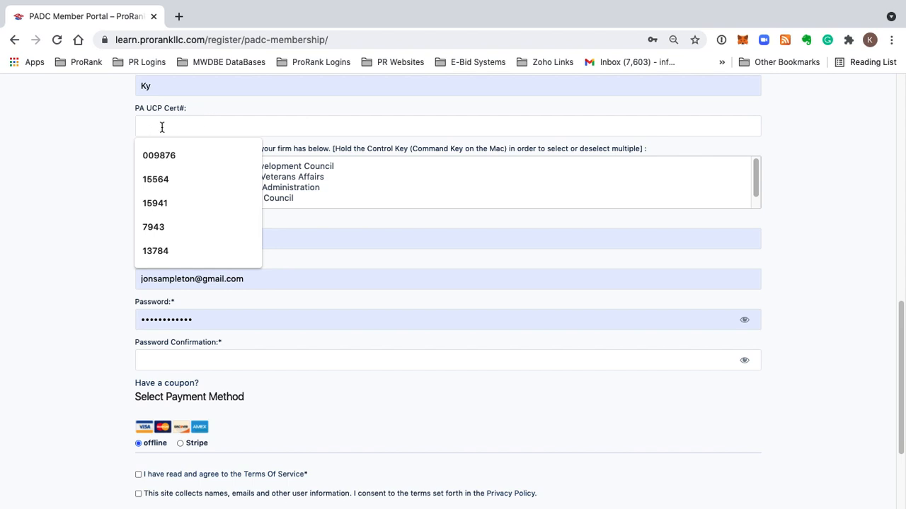
Step: Fill PA UCP Cert# with 009876 from the saved autofill suggestions
left_click(156, 178)
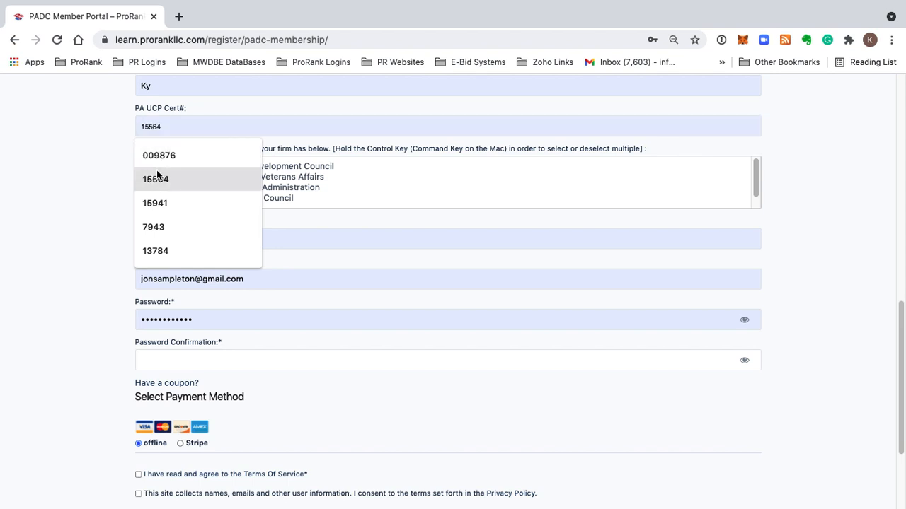
left_click(159, 154)
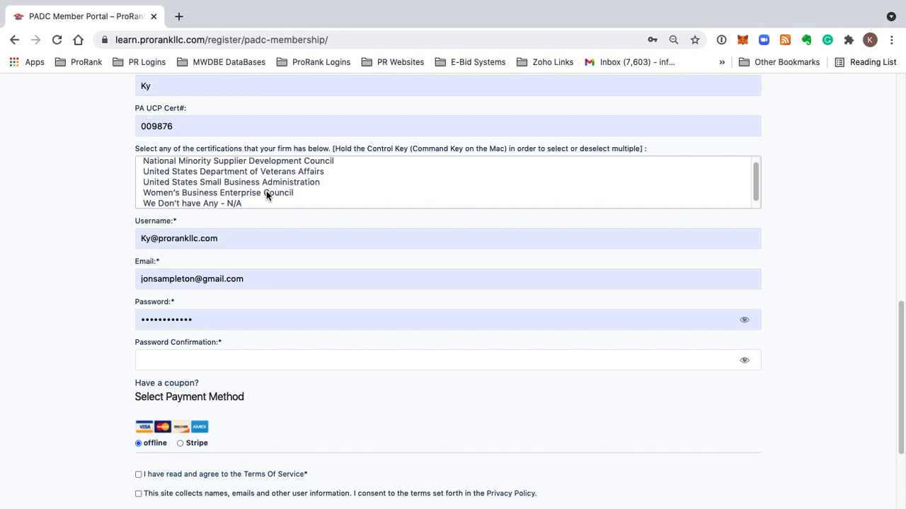
scroll("up", 3)
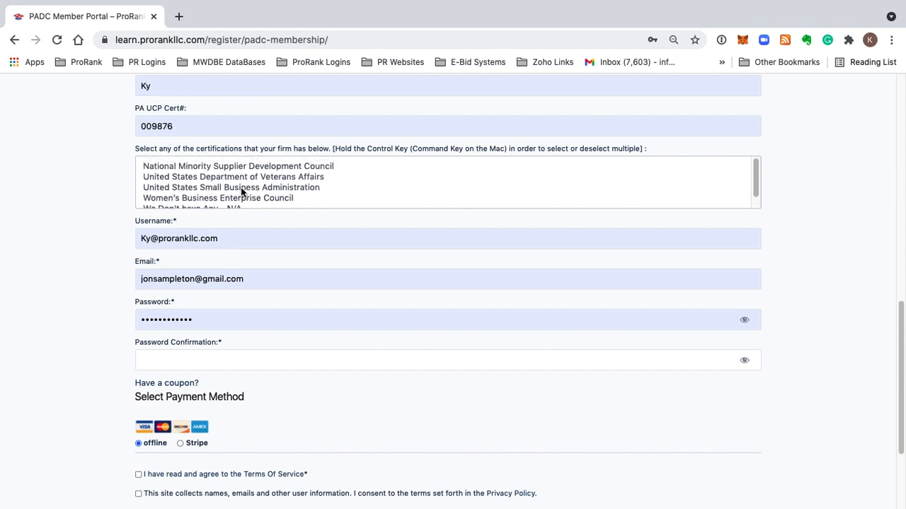
Step: Select United States Small Business Administration and the no-certification option in the certifications list
left_click(238, 166)
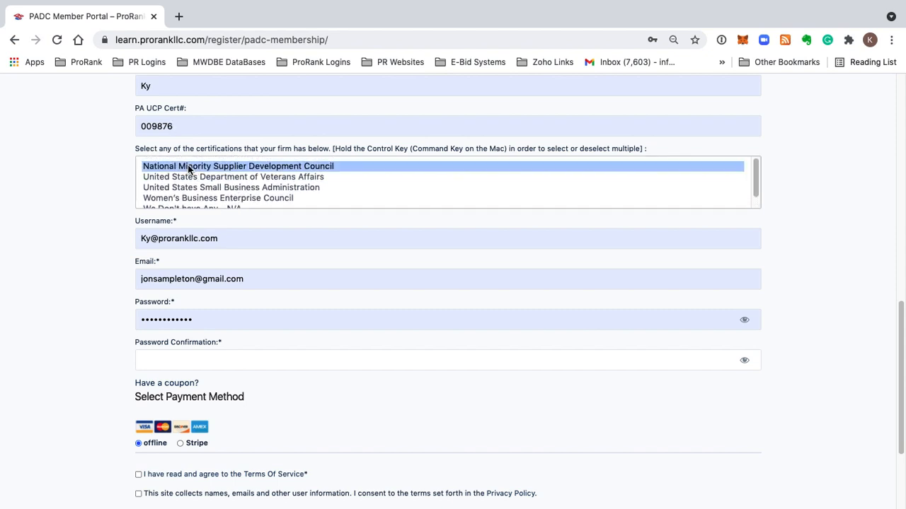
left_click(232, 187)
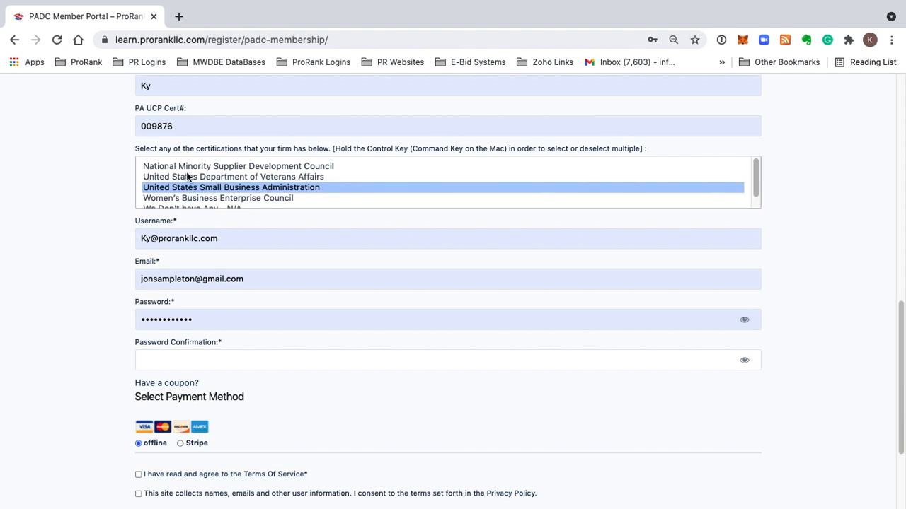
left_click(238, 166)
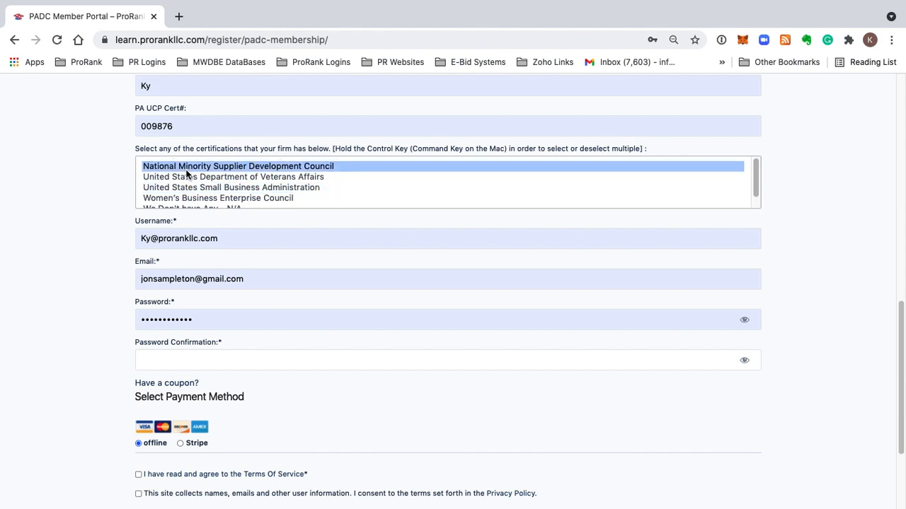
mouse_move(408, 154)
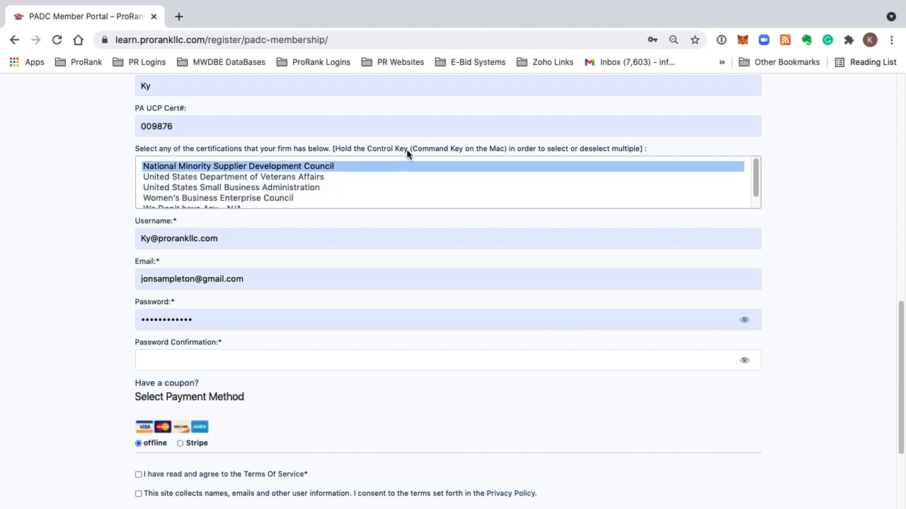
mouse_move(430, 155)
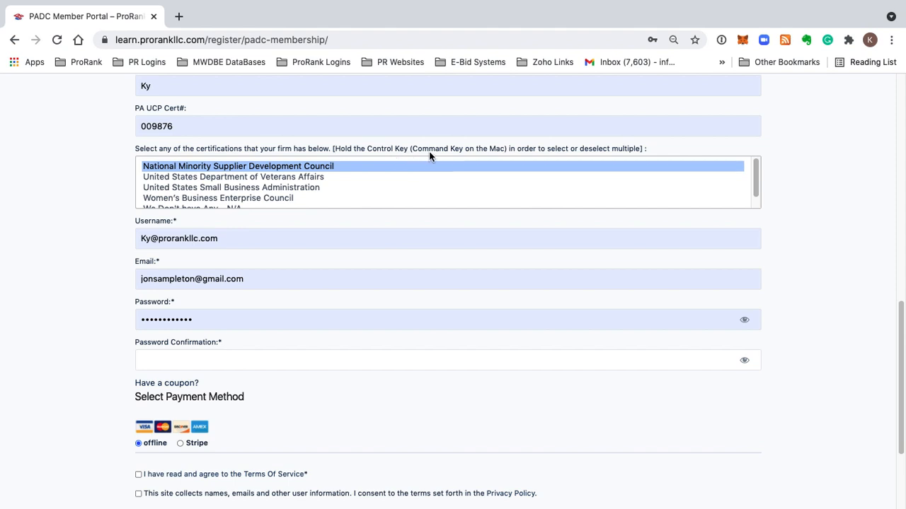
mouse_move(171, 190)
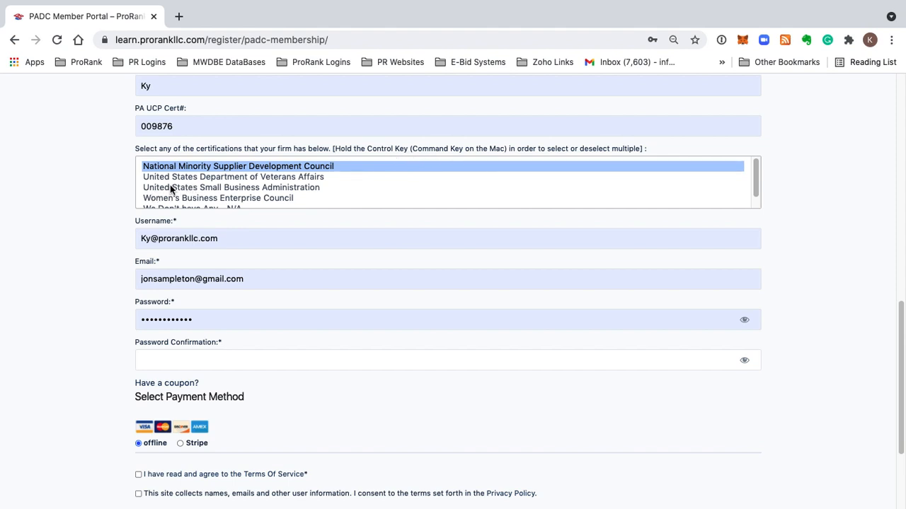
left_click(233, 187)
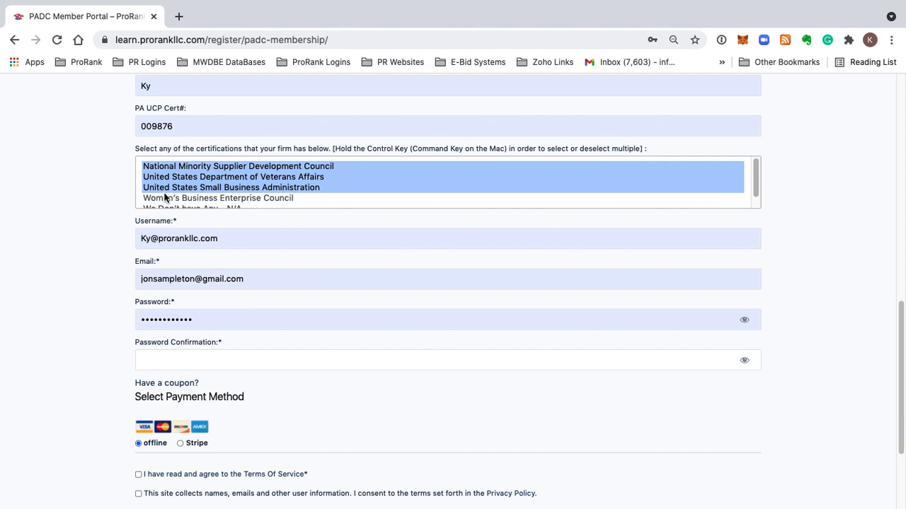
left_click(218, 198)
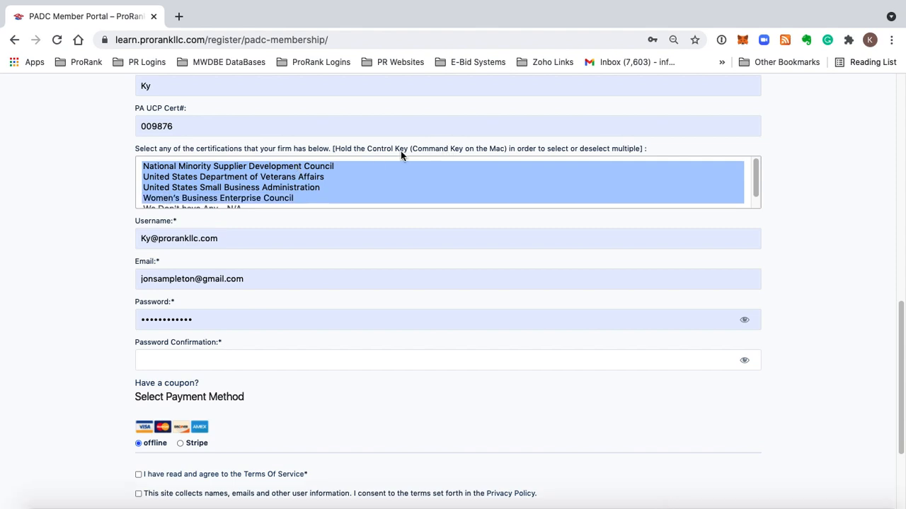
mouse_move(353, 156)
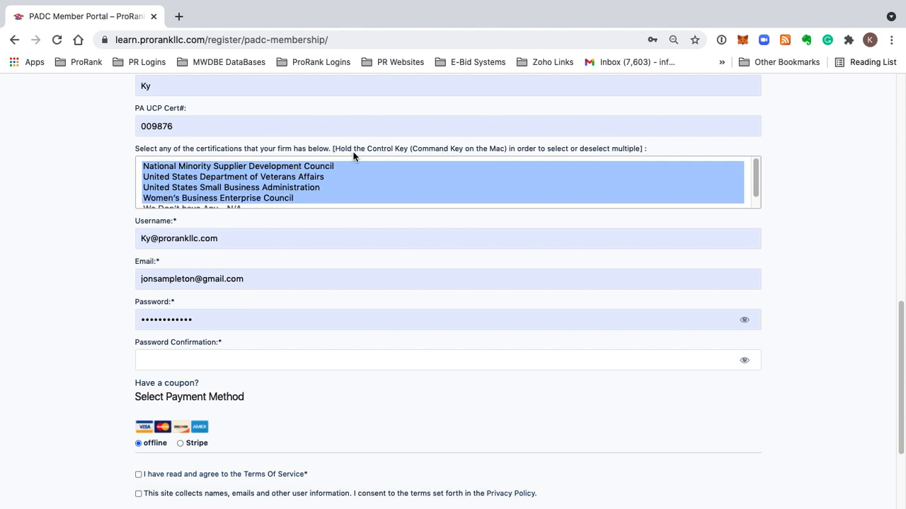
left_click(232, 187)
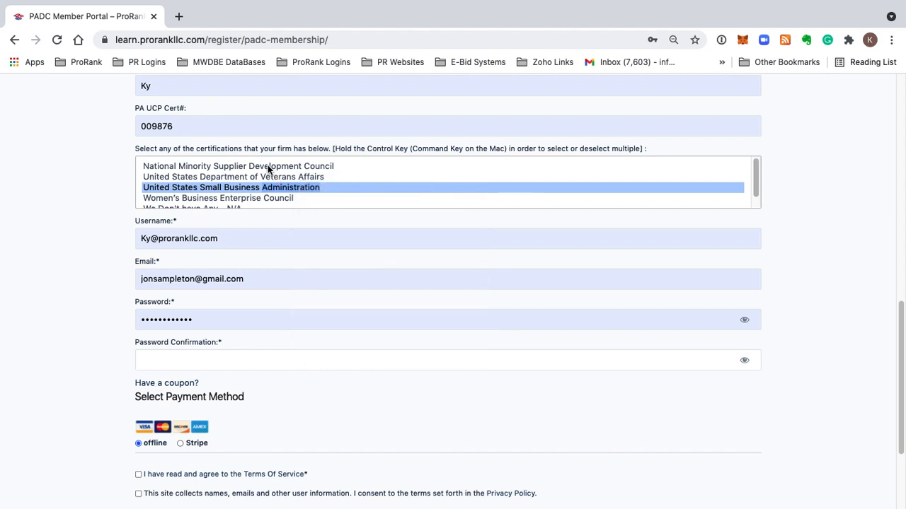
left_click(238, 167)
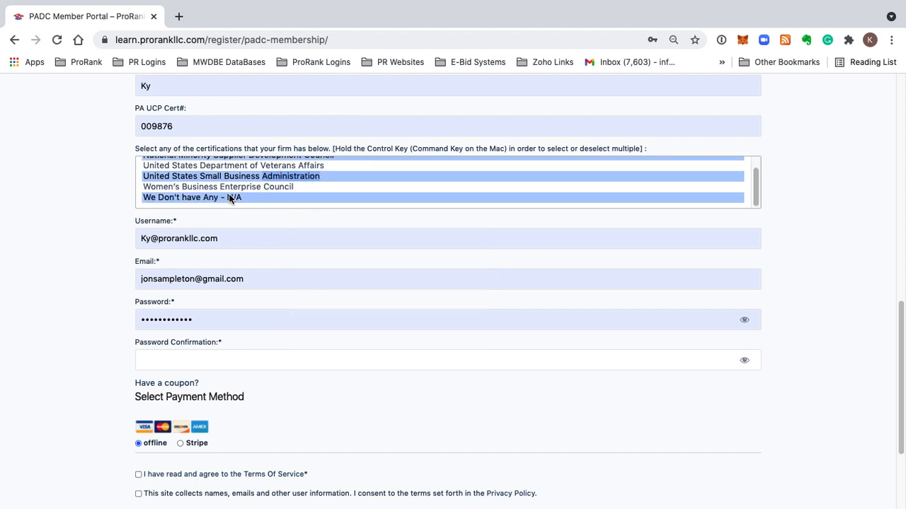
scroll("up", 3)
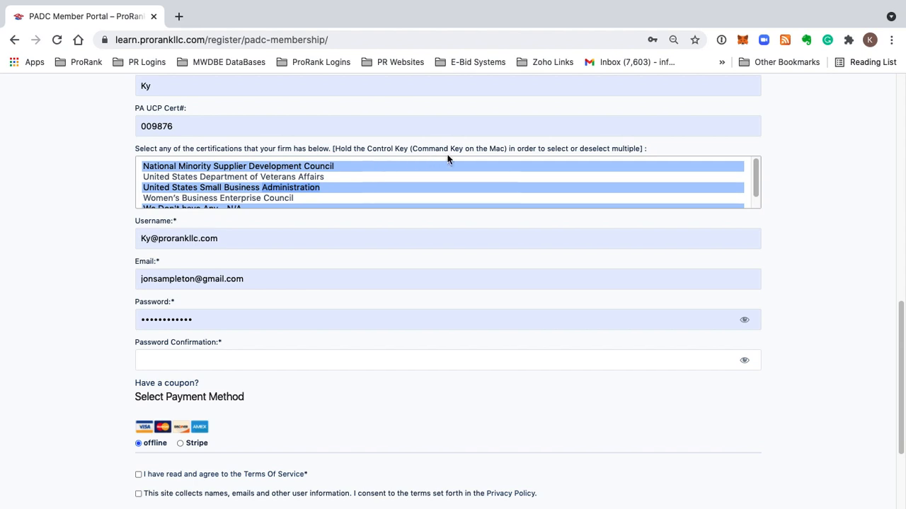
scroll("down", 3)
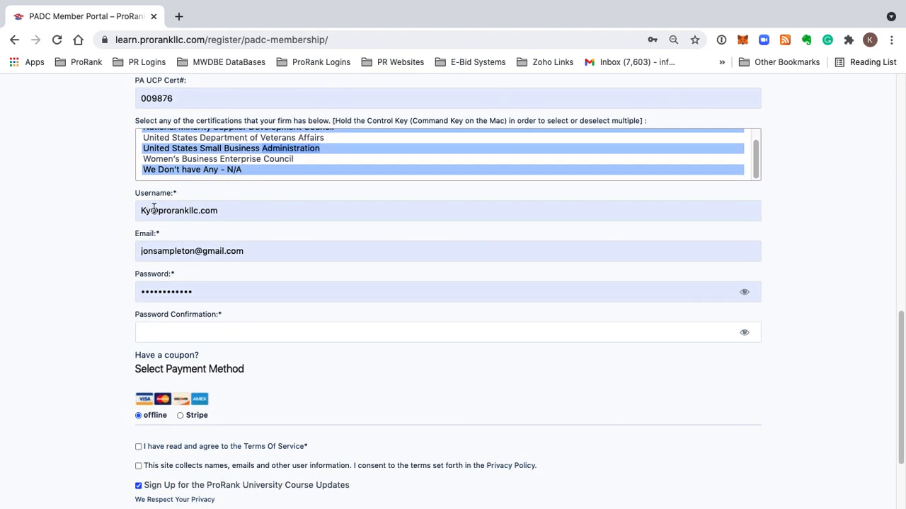
Step: Enter the account password and repeat it in Password Confirmation
scroll("down", 3)
type("jonjon")
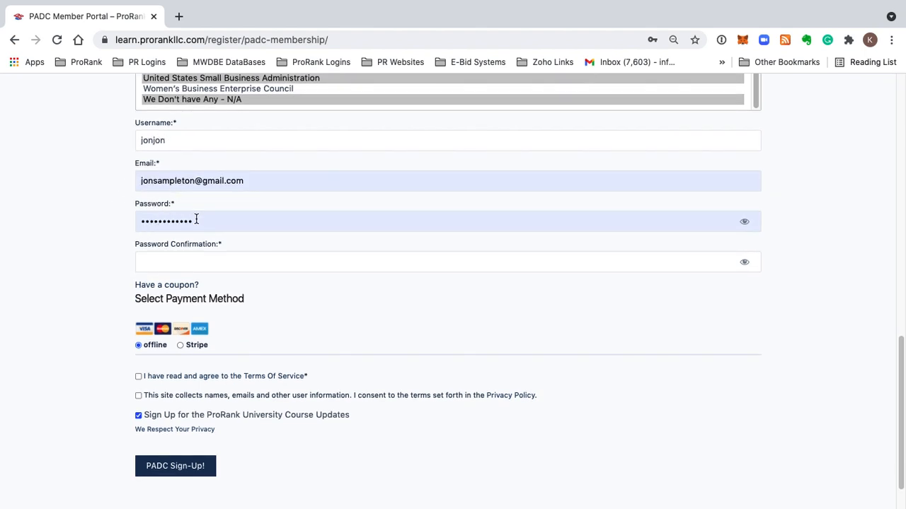
scroll("down", 3)
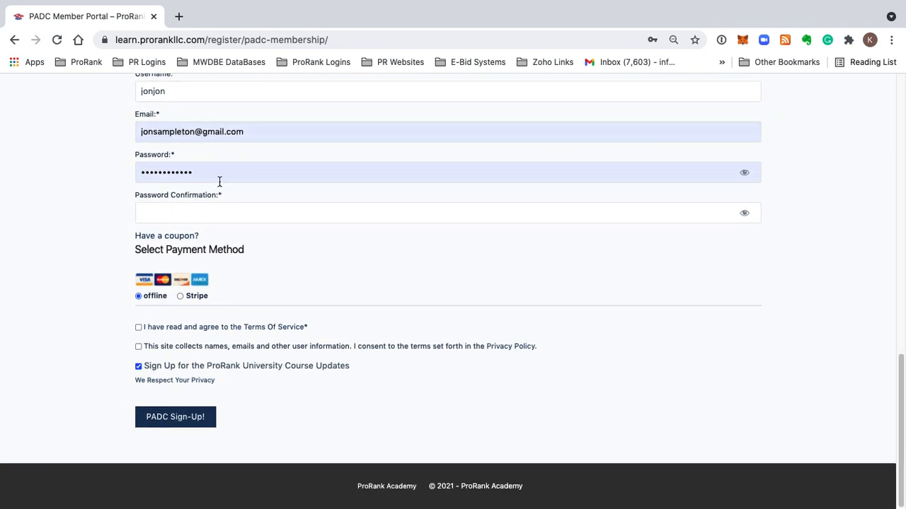
left_click(447, 173)
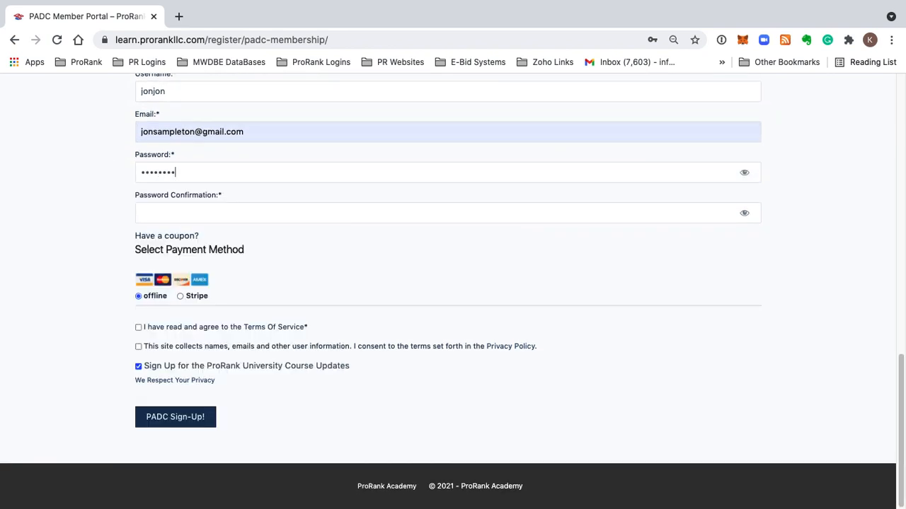
left_click(447, 213)
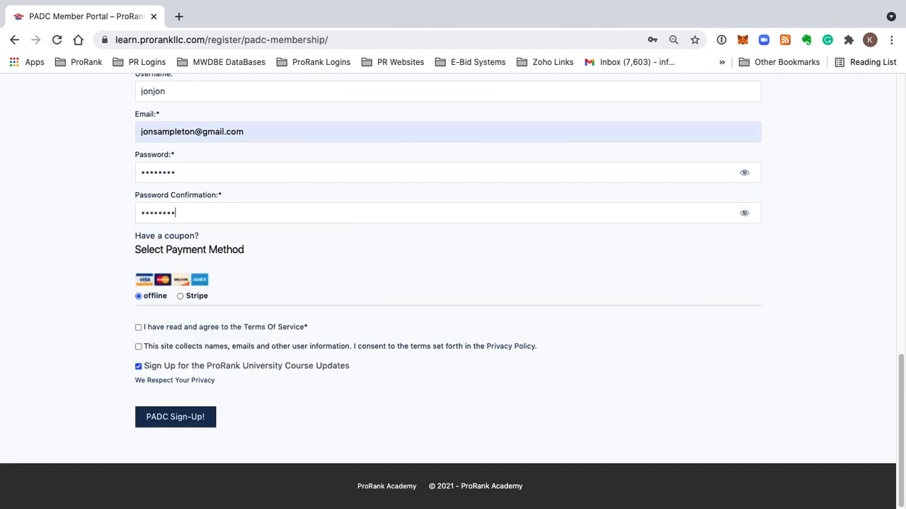
mouse_move(204, 181)
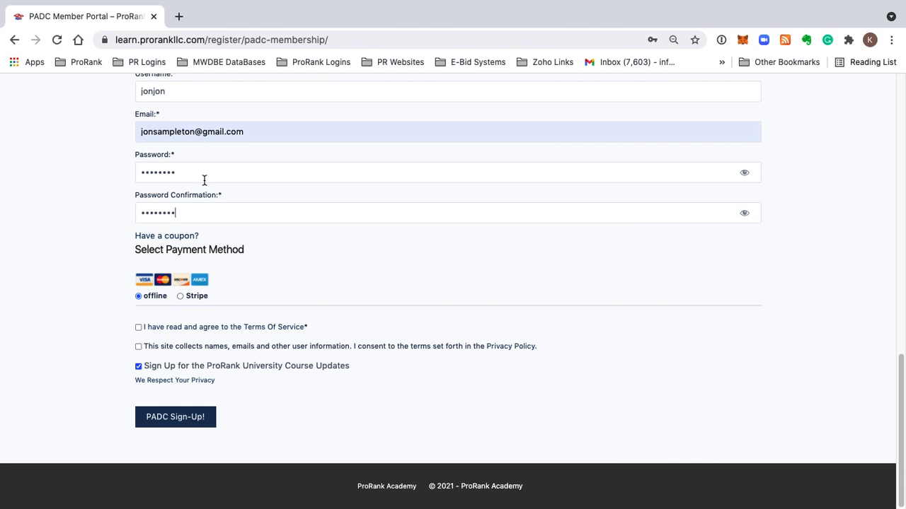
mouse_move(191, 241)
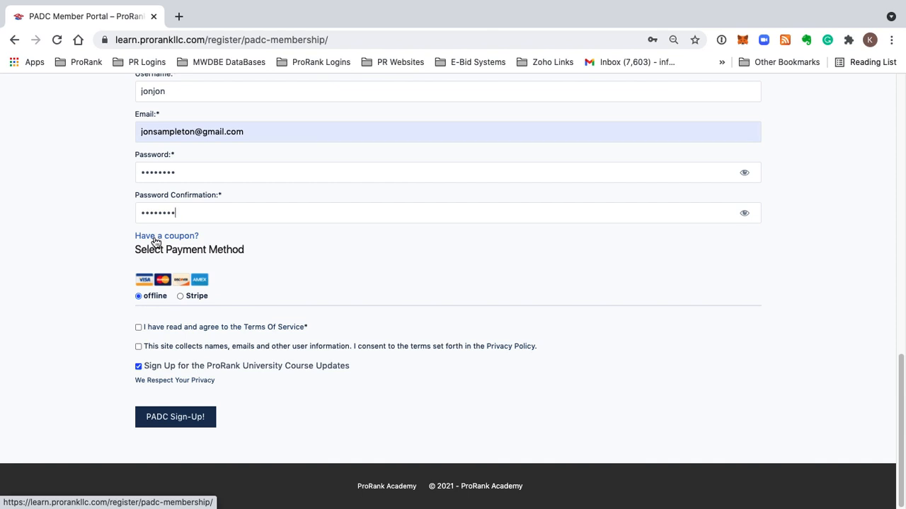
Step: Add a coupon code, then follow the Terms of Service link near the consent checkboxes
left_click(167, 235)
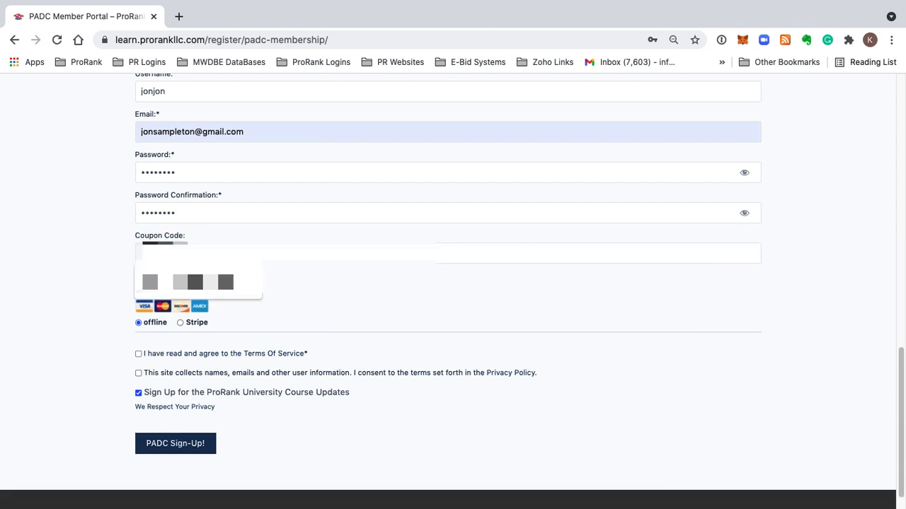
left_click(447, 252)
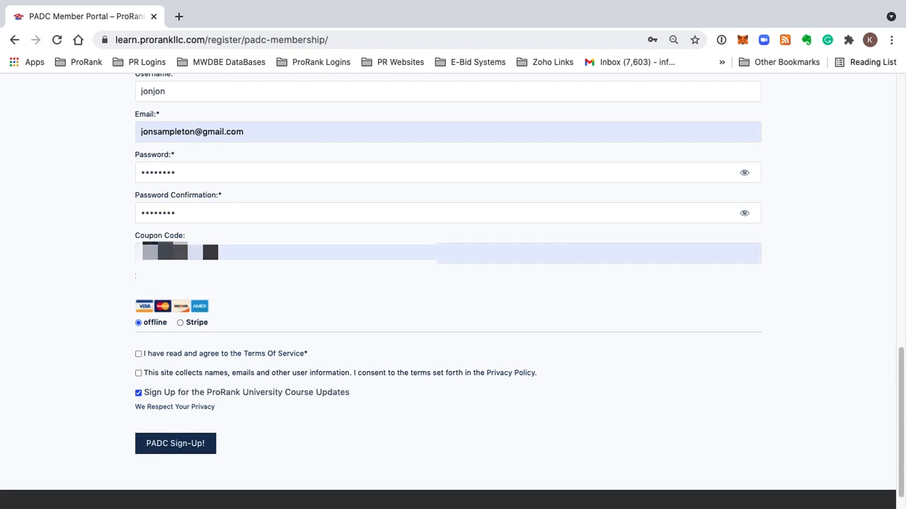
scroll("down", 3)
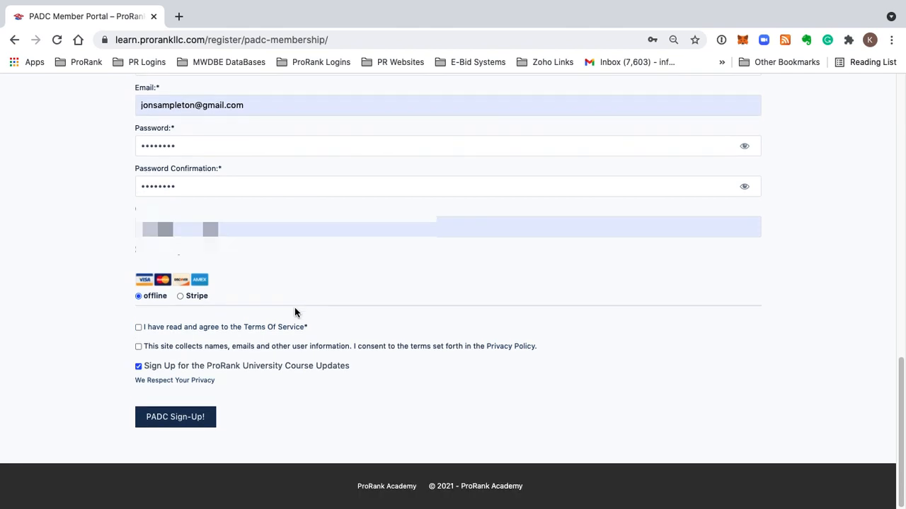
left_click(176, 416)
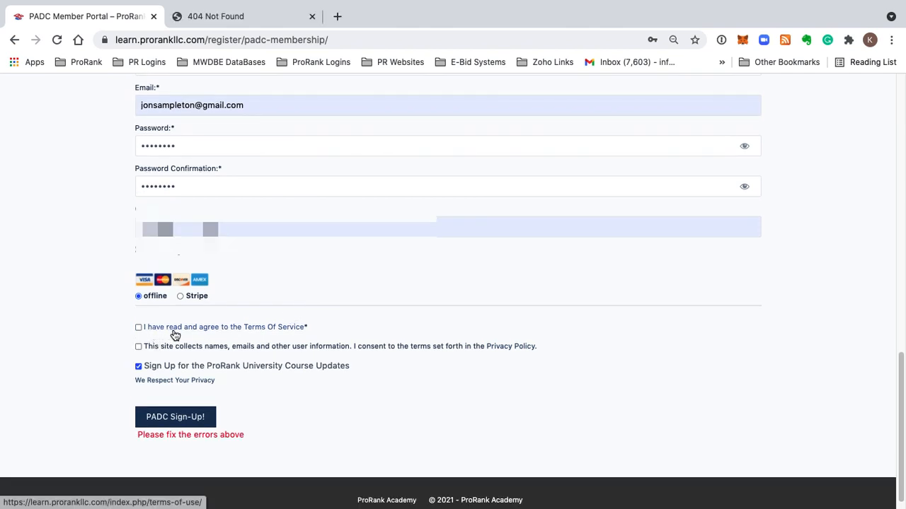
mouse_move(207, 334)
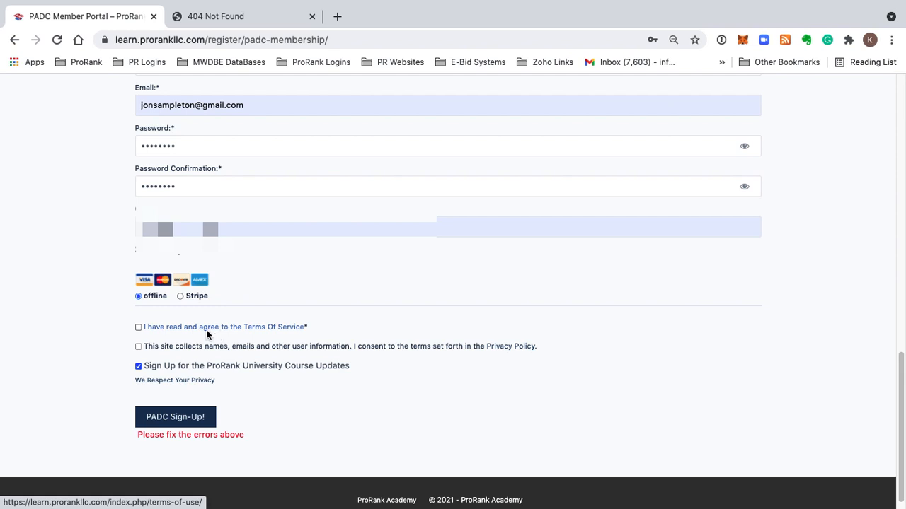
mouse_move(413, 357)
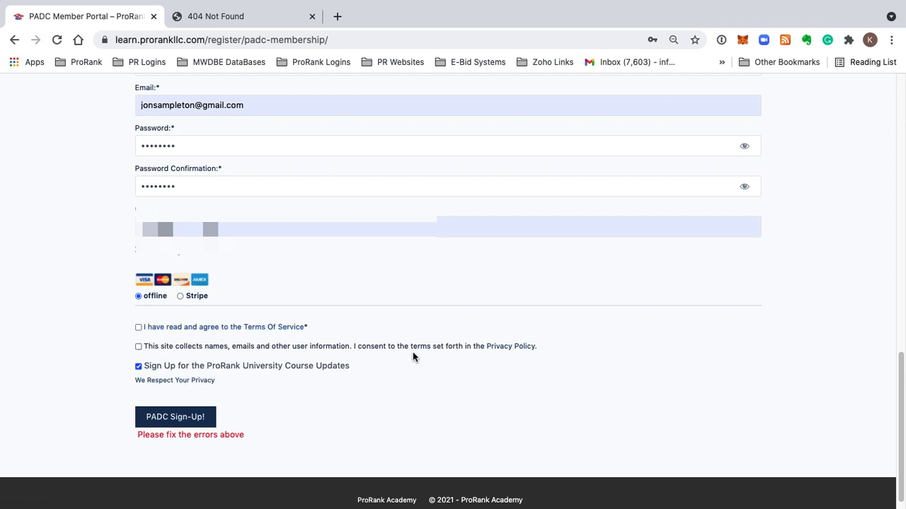
mouse_move(344, 345)
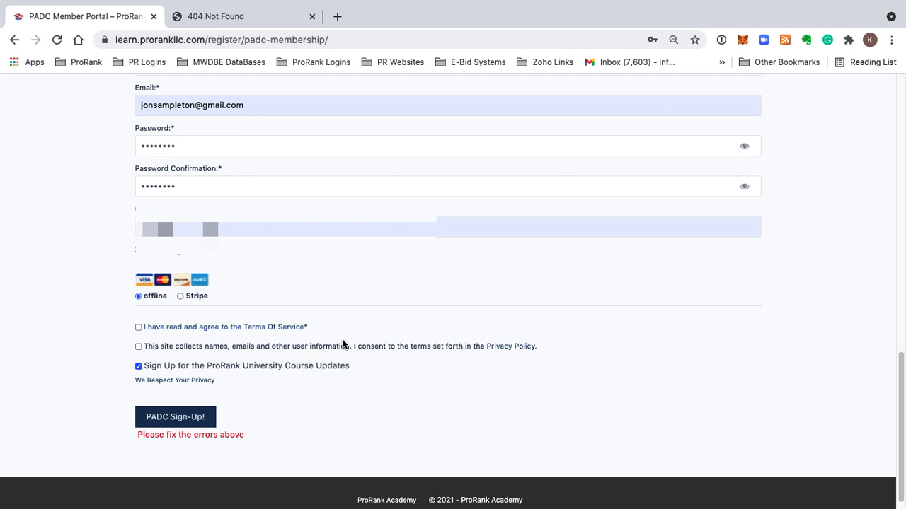
mouse_move(510, 345)
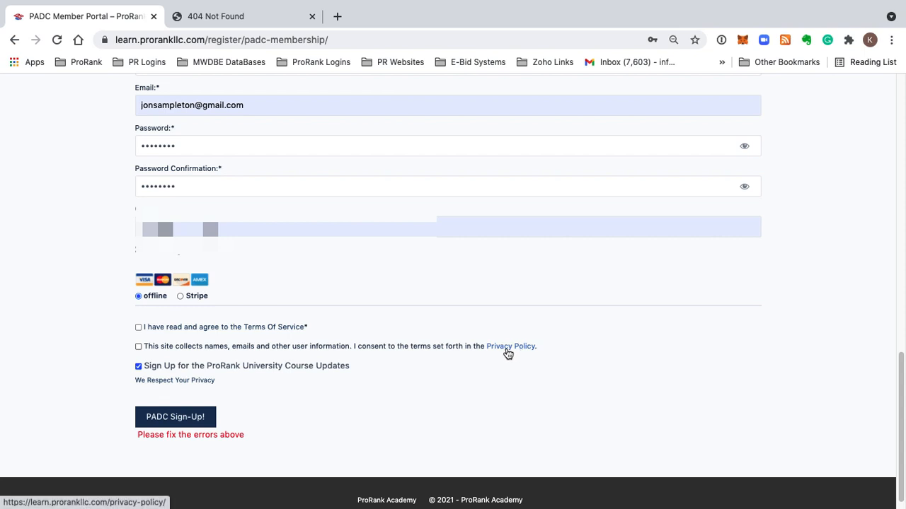
mouse_move(148, 318)
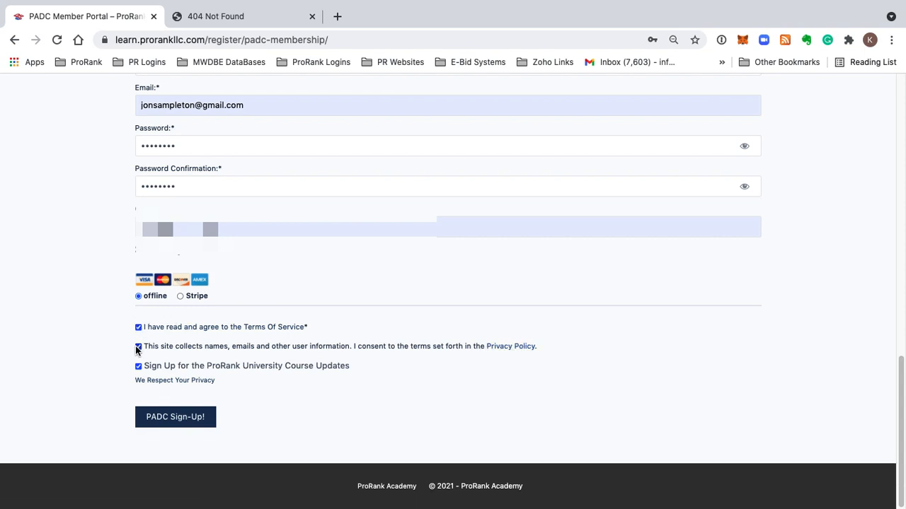
Step: Submit the form with 'PADC Sign-Up!' so the Thank You welcome page loads
left_click(175, 416)
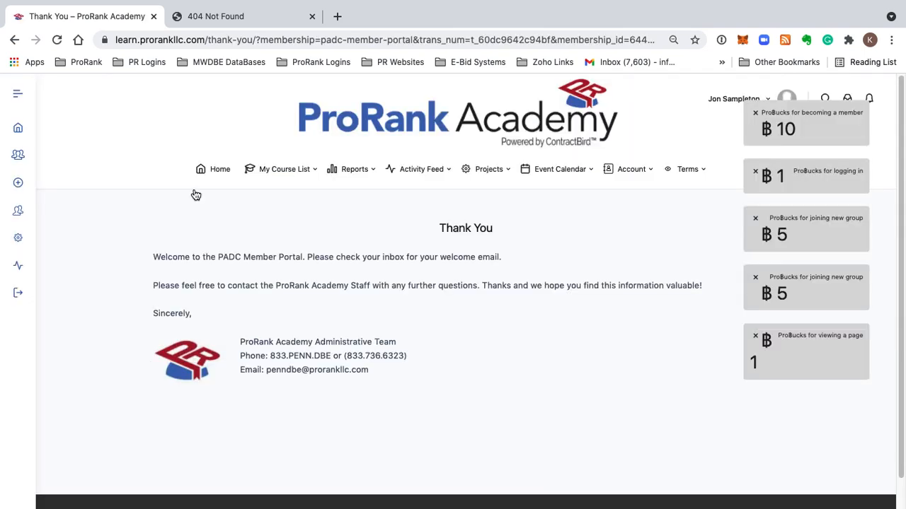
mouse_move(835, 170)
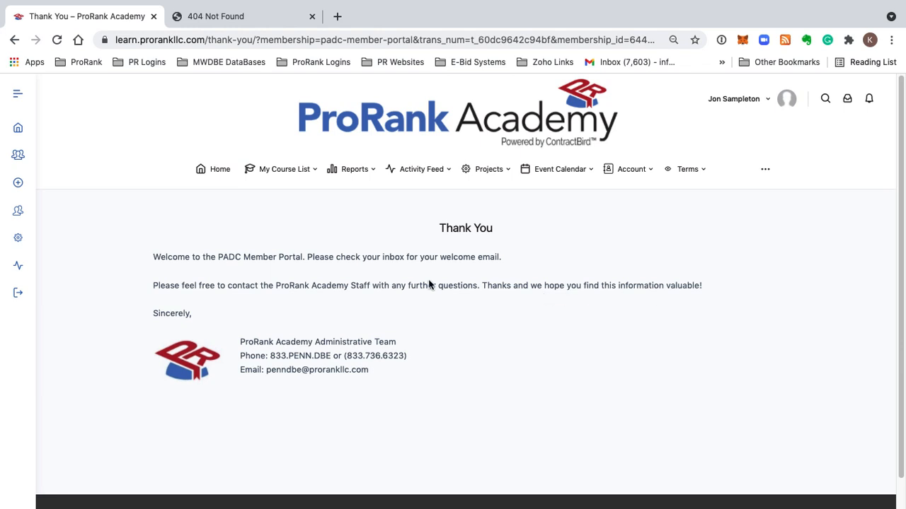
mouse_move(759, 113)
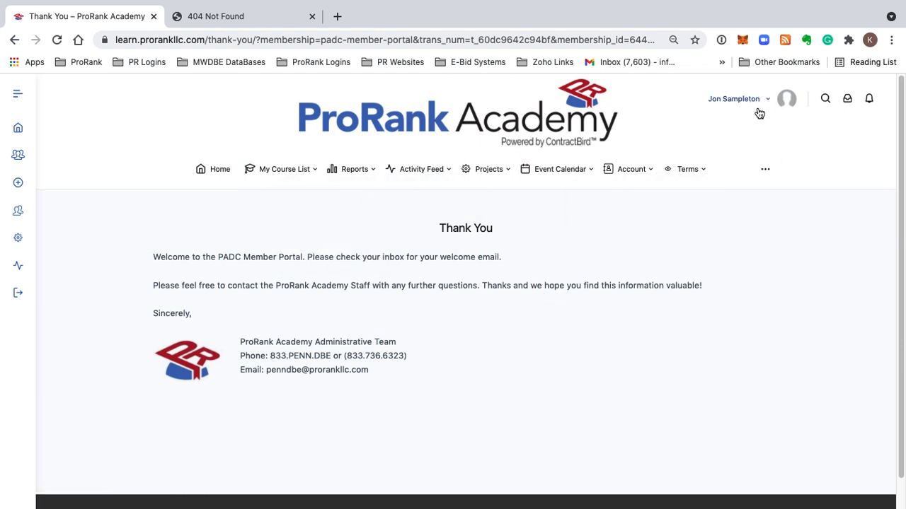
mouse_move(475, 282)
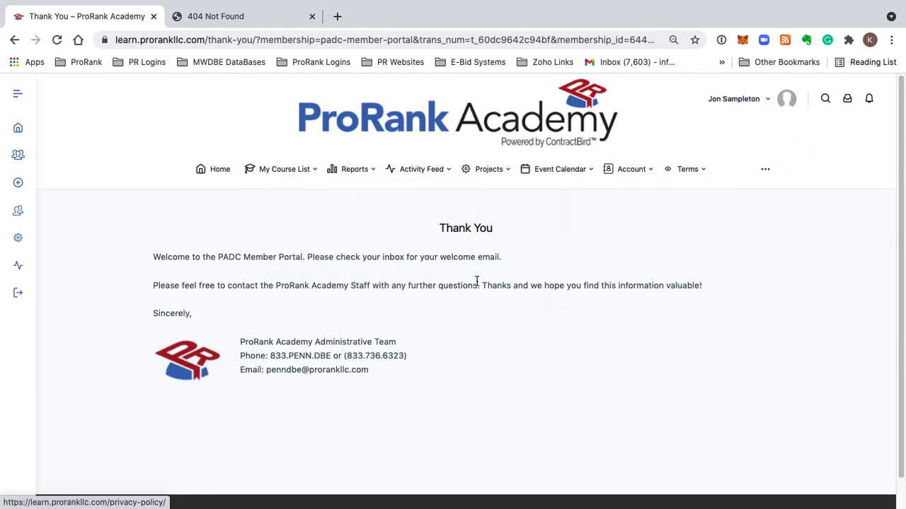
mouse_move(210, 249)
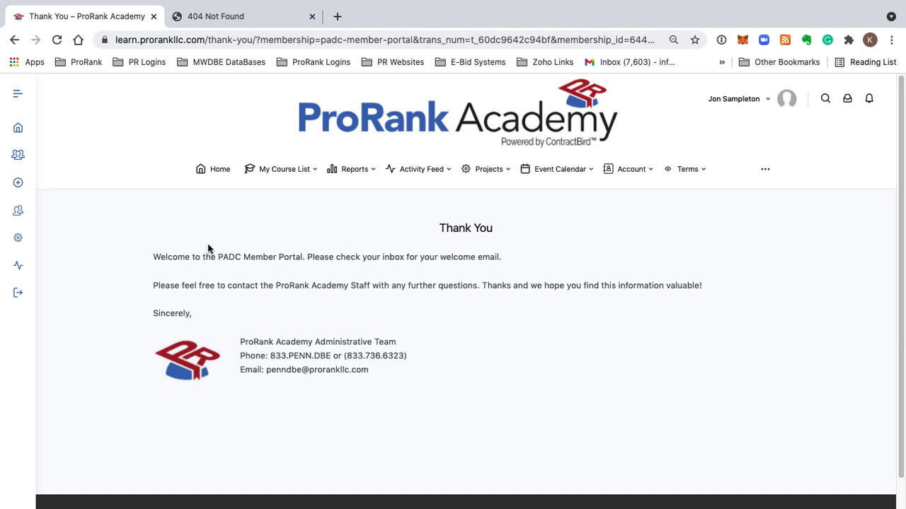
mouse_move(307, 275)
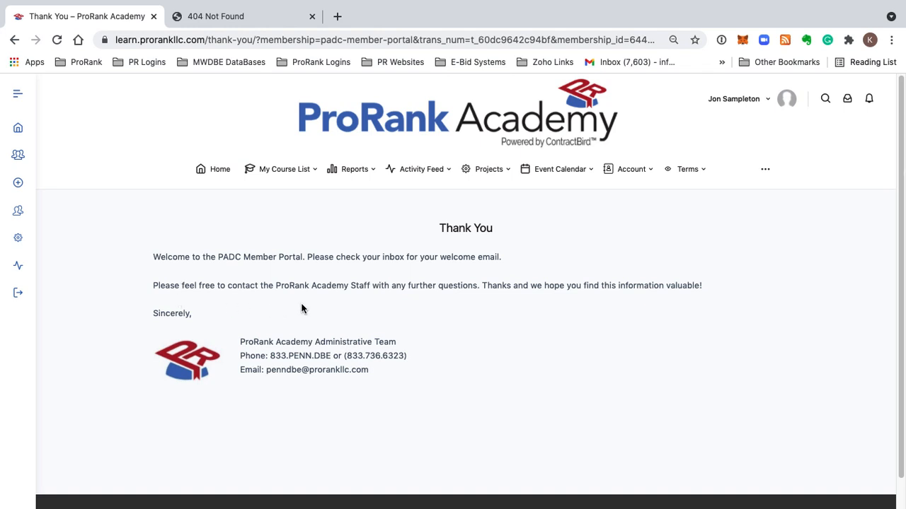
mouse_move(464, 312)
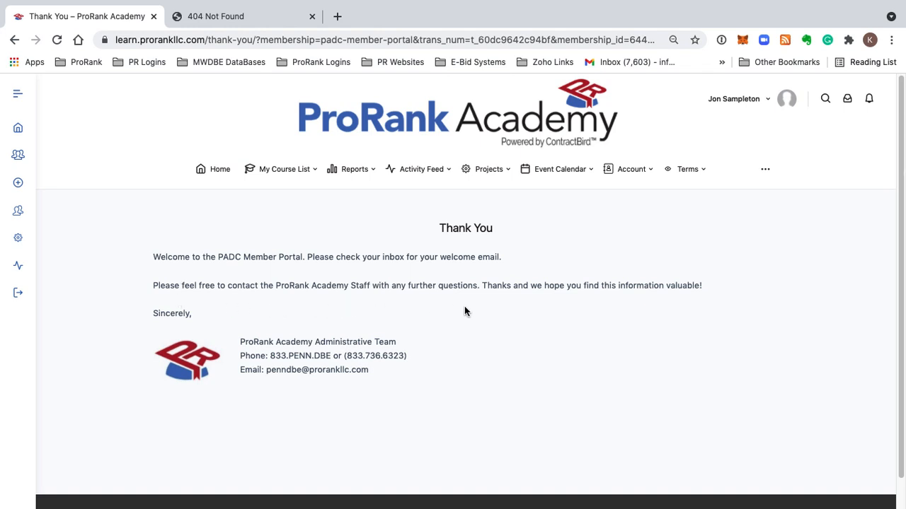
mouse_move(668, 304)
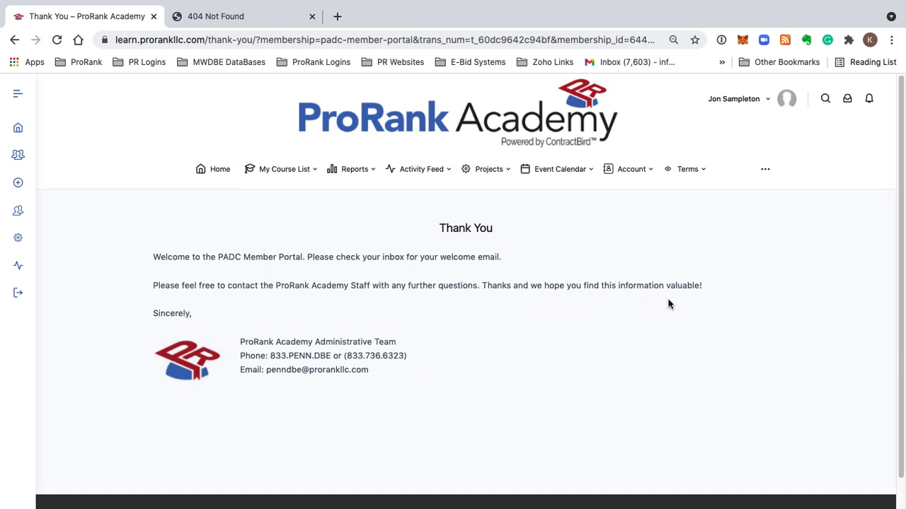
mouse_move(268, 314)
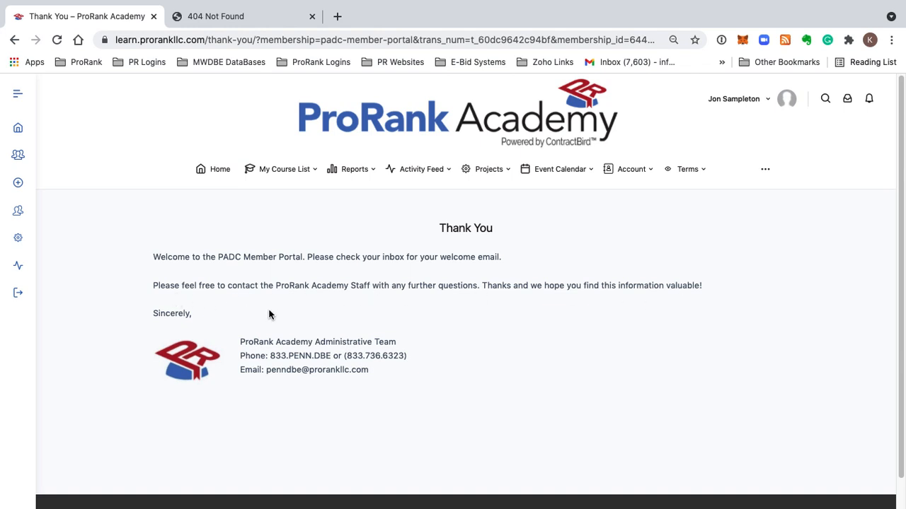
mouse_move(478, 261)
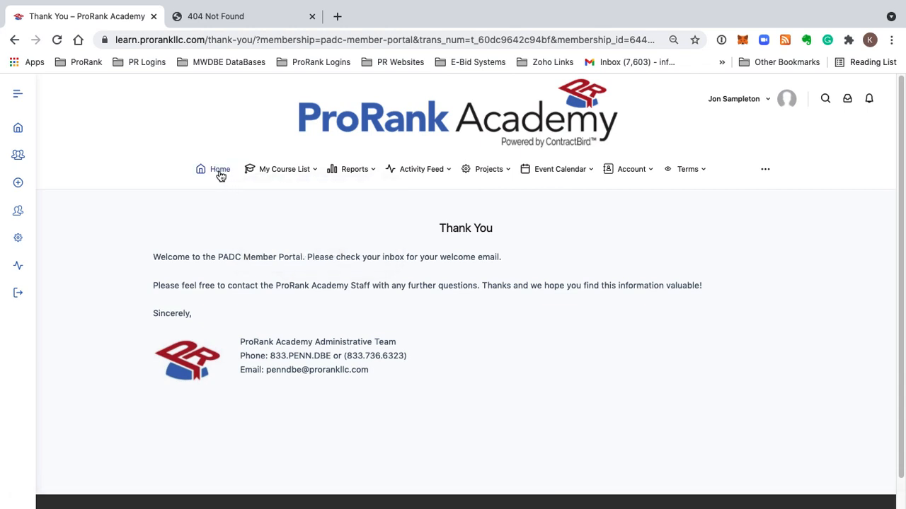
mouse_move(217, 172)
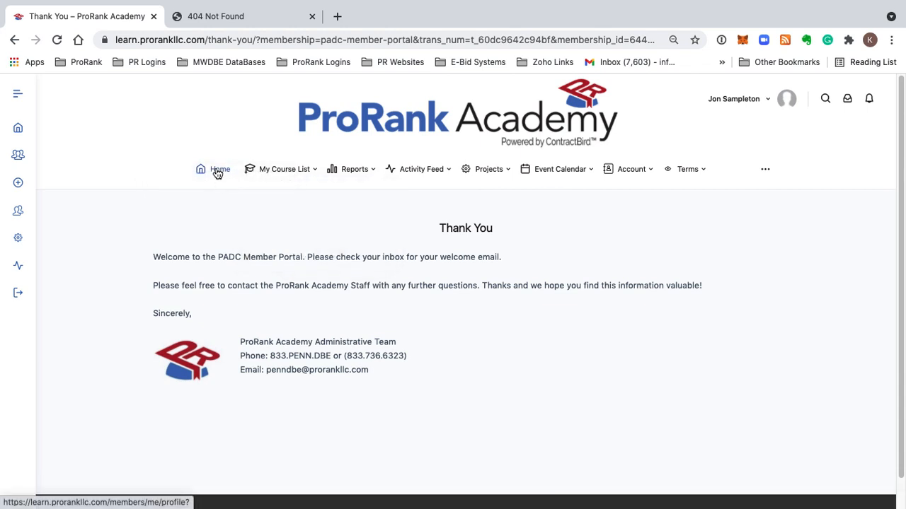
Step: Go Home to load Jon Sampleton's member profile with the ProBucks leaderboard
left_click(219, 170)
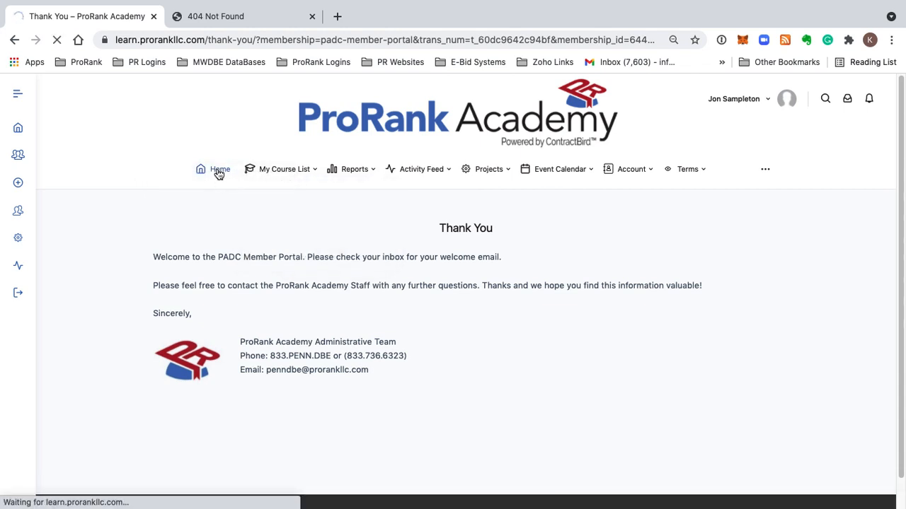
left_click(221, 170)
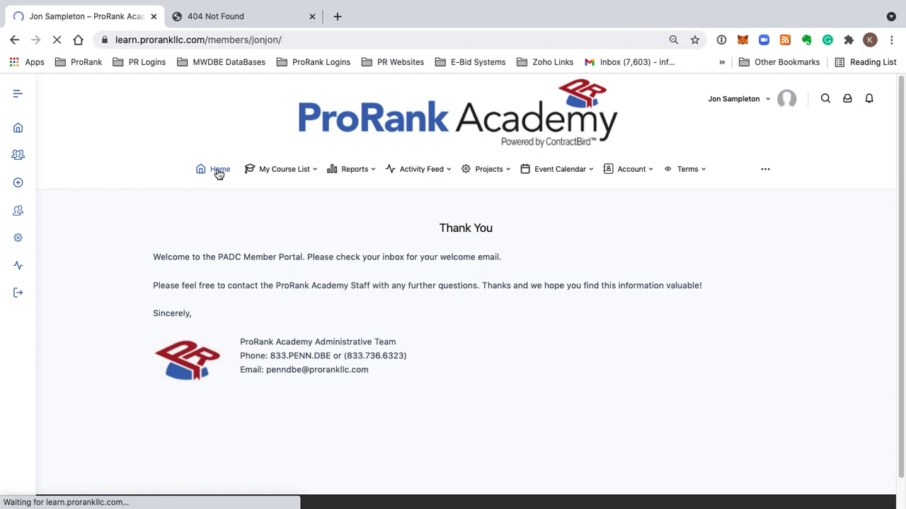
left_click(220, 170)
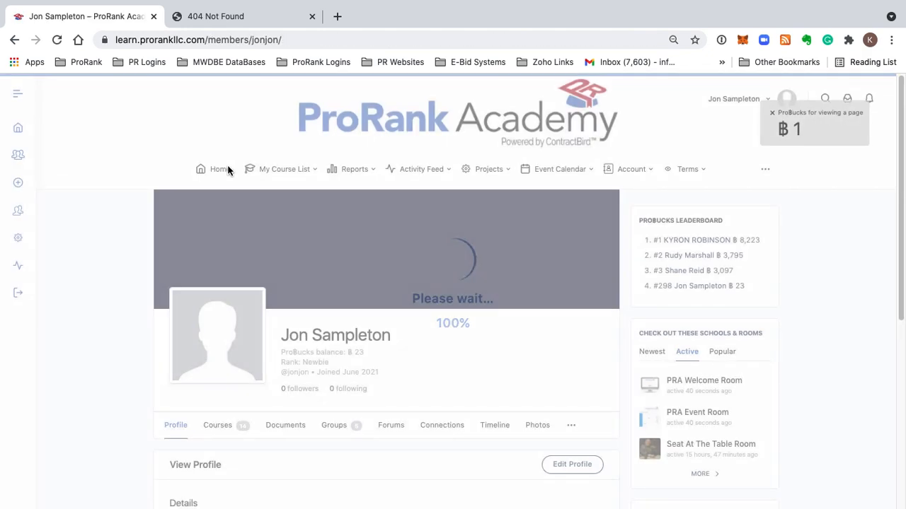